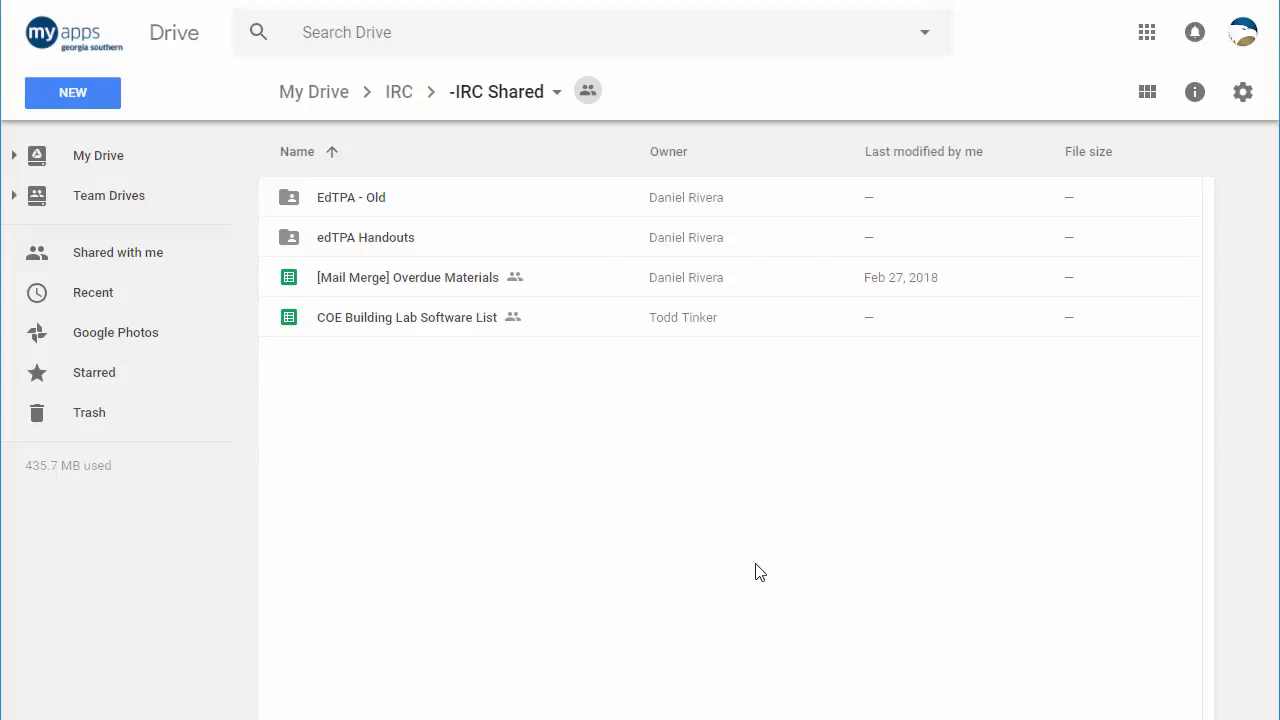
mouse_move(659, 488)
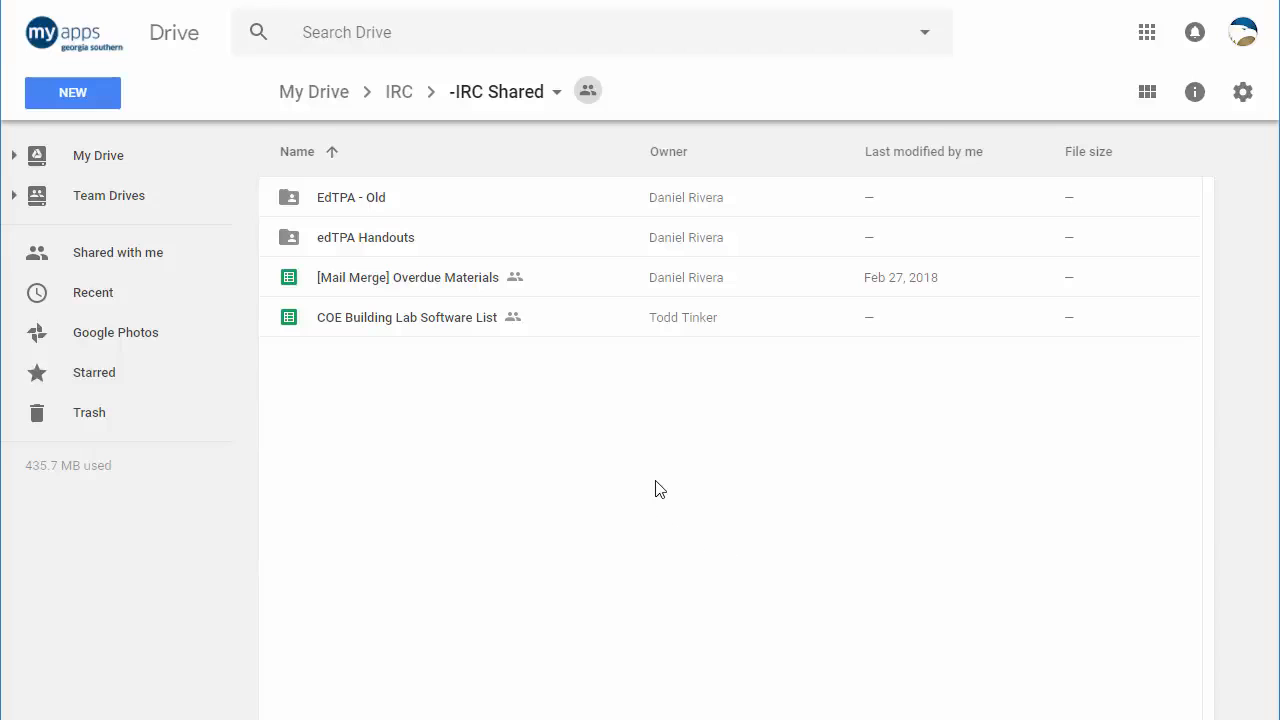
mouse_move(667, 490)
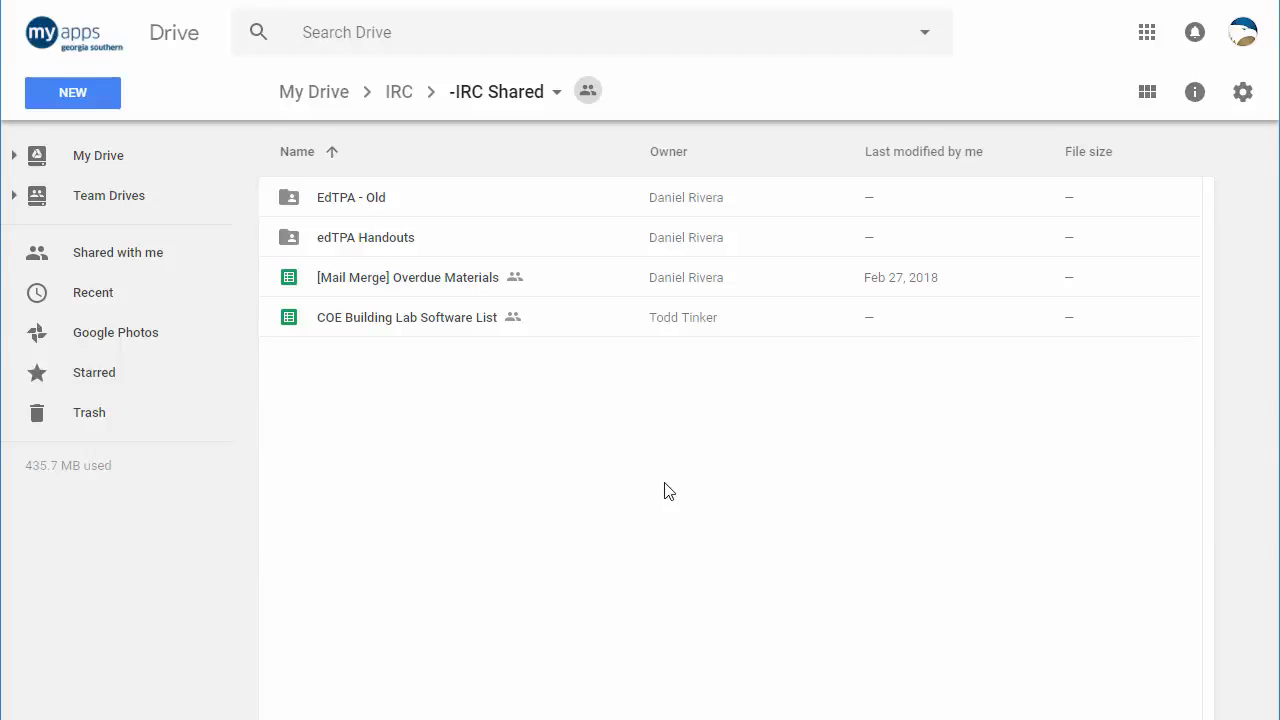
mouse_move(1083, 437)
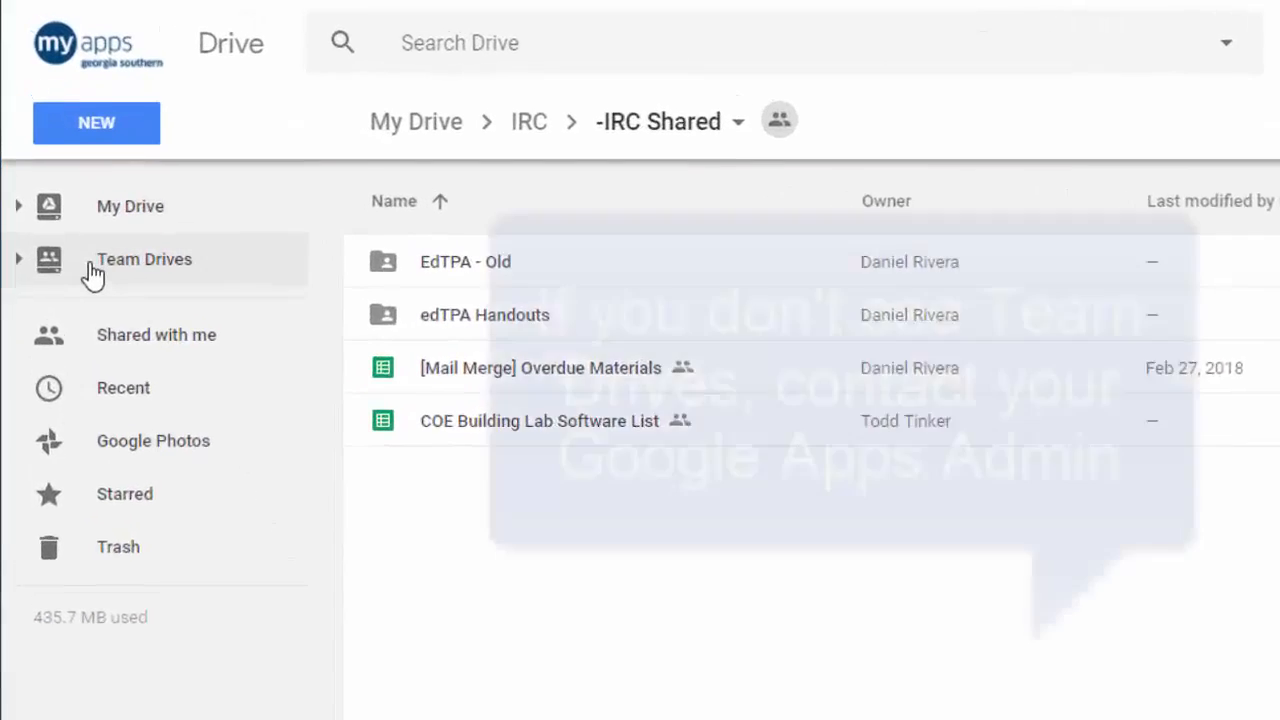
Go to the Team Drives section to see the IRC STAFF team drive.
left_click(144, 259)
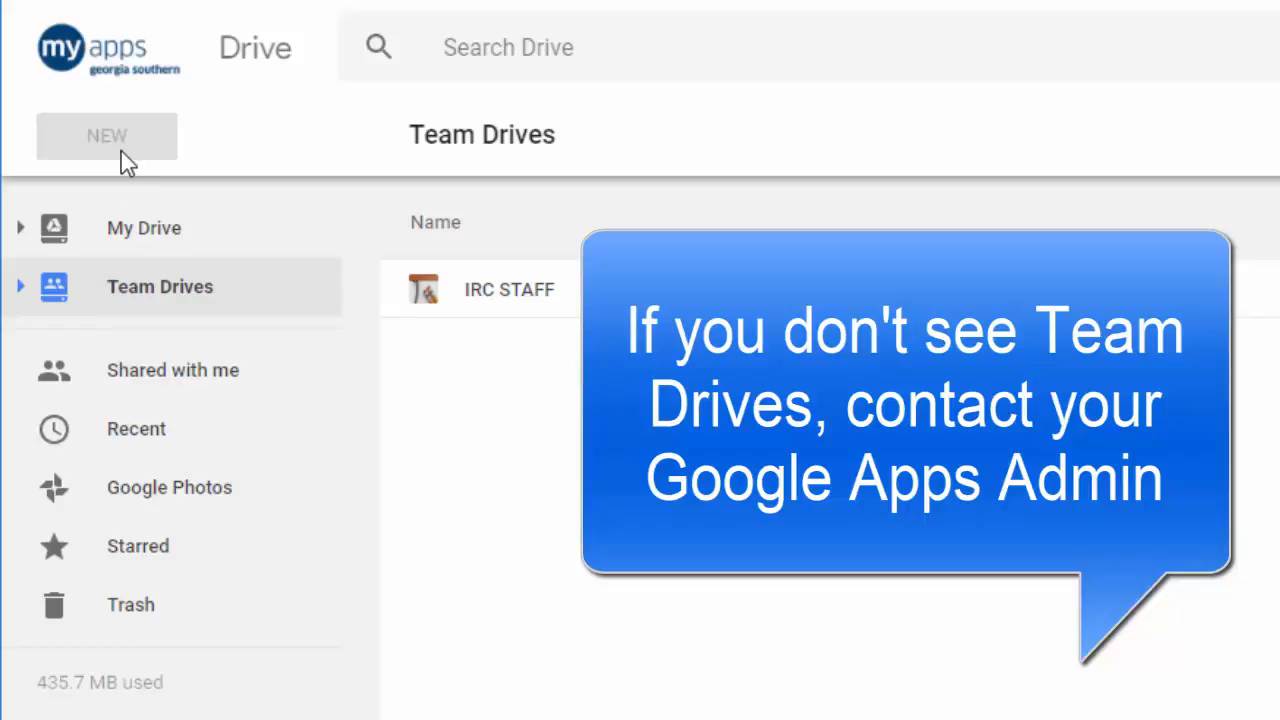
mouse_move(107, 136)
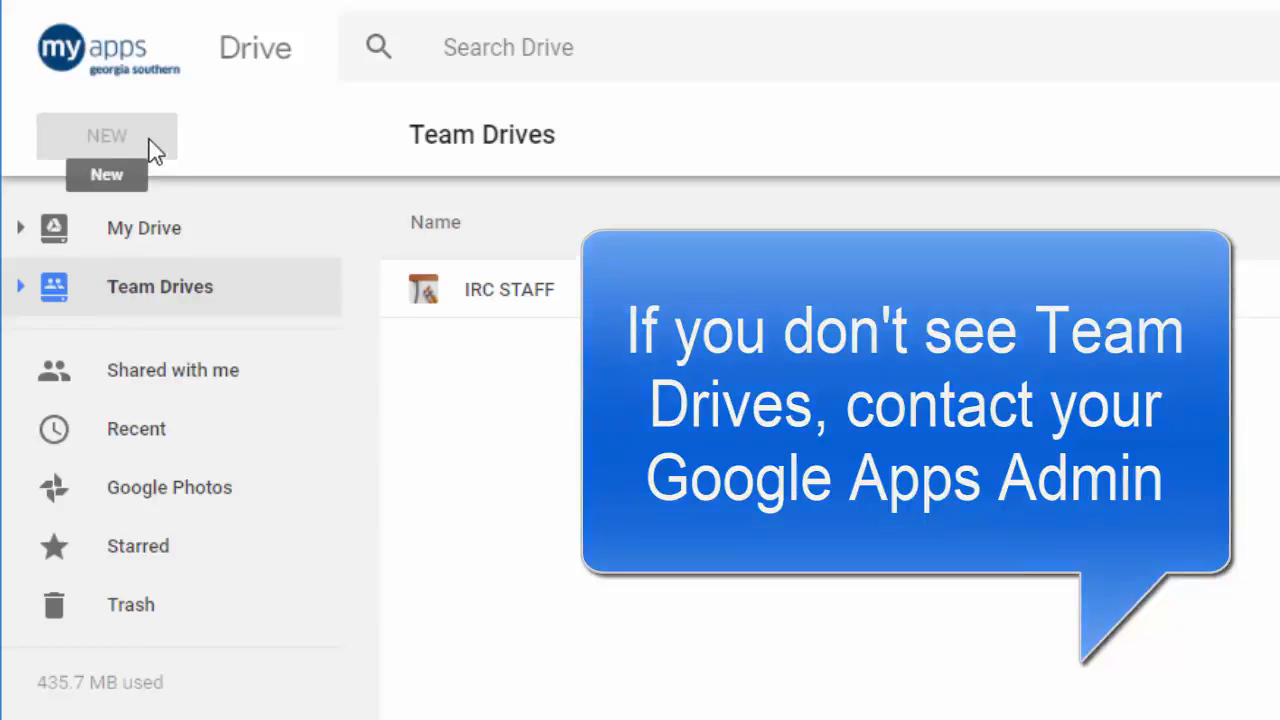
mouse_move(180, 108)
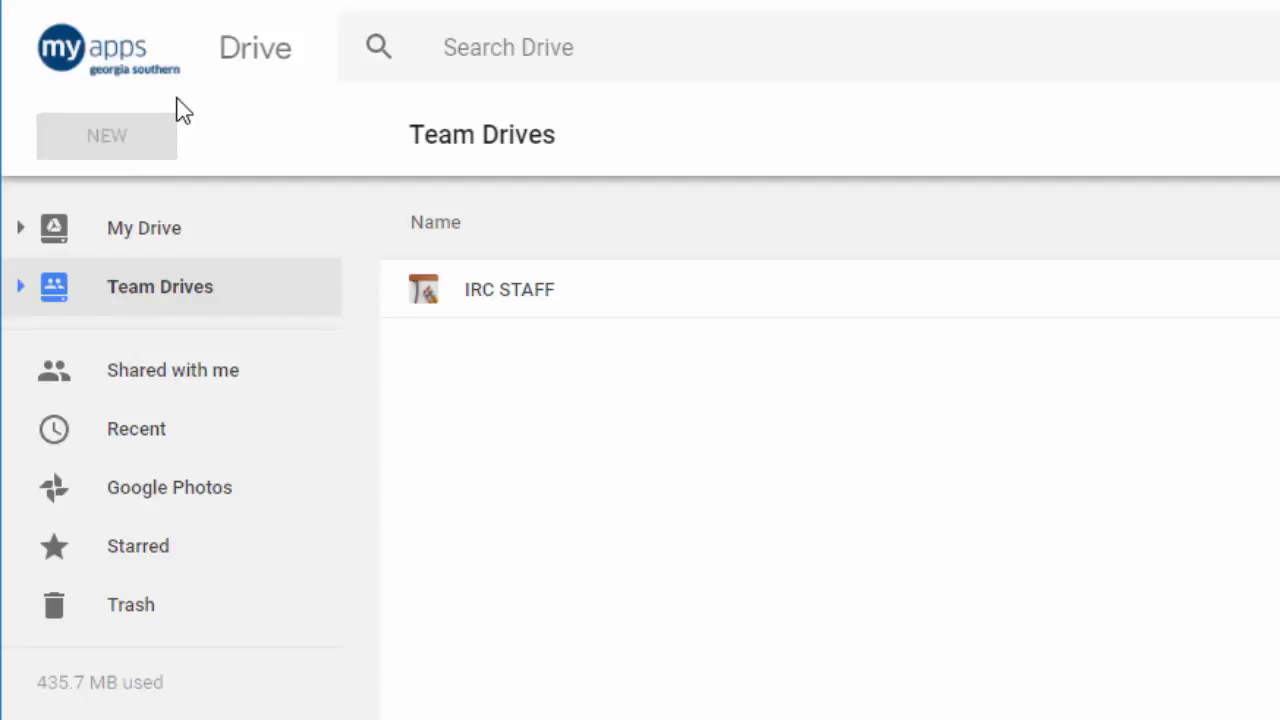
mouse_move(180, 100)
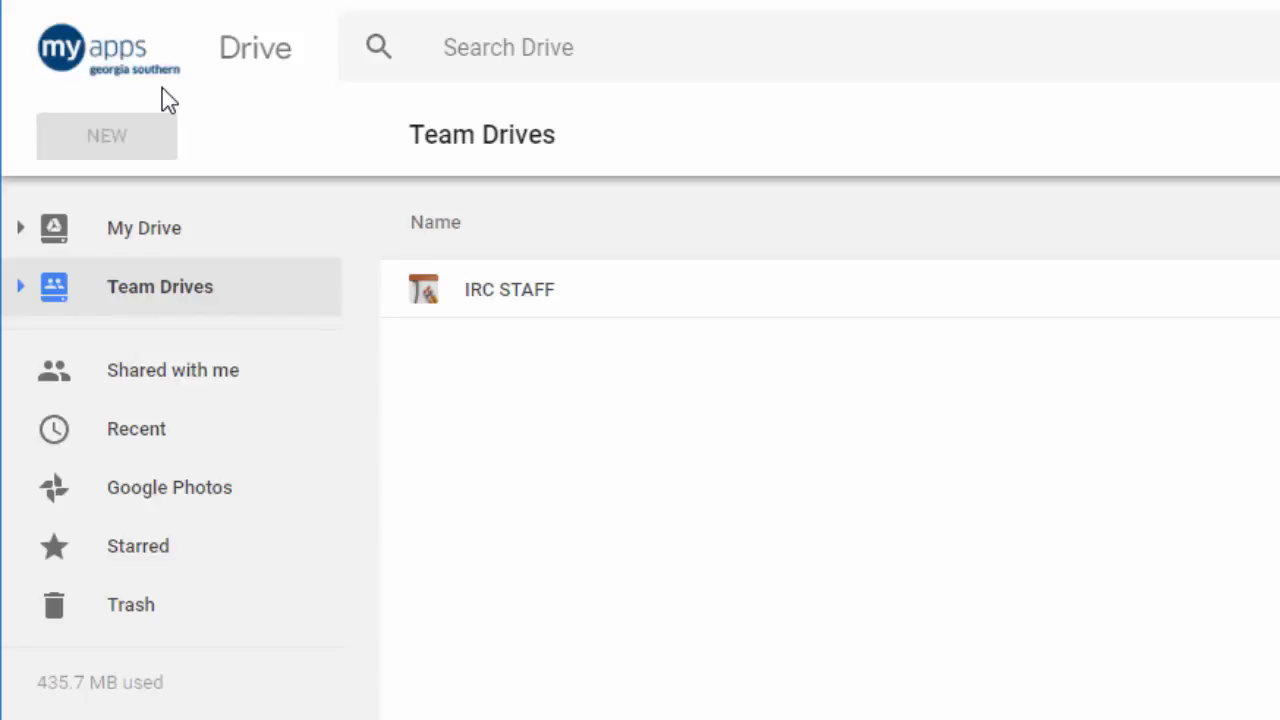
mouse_move(185, 133)
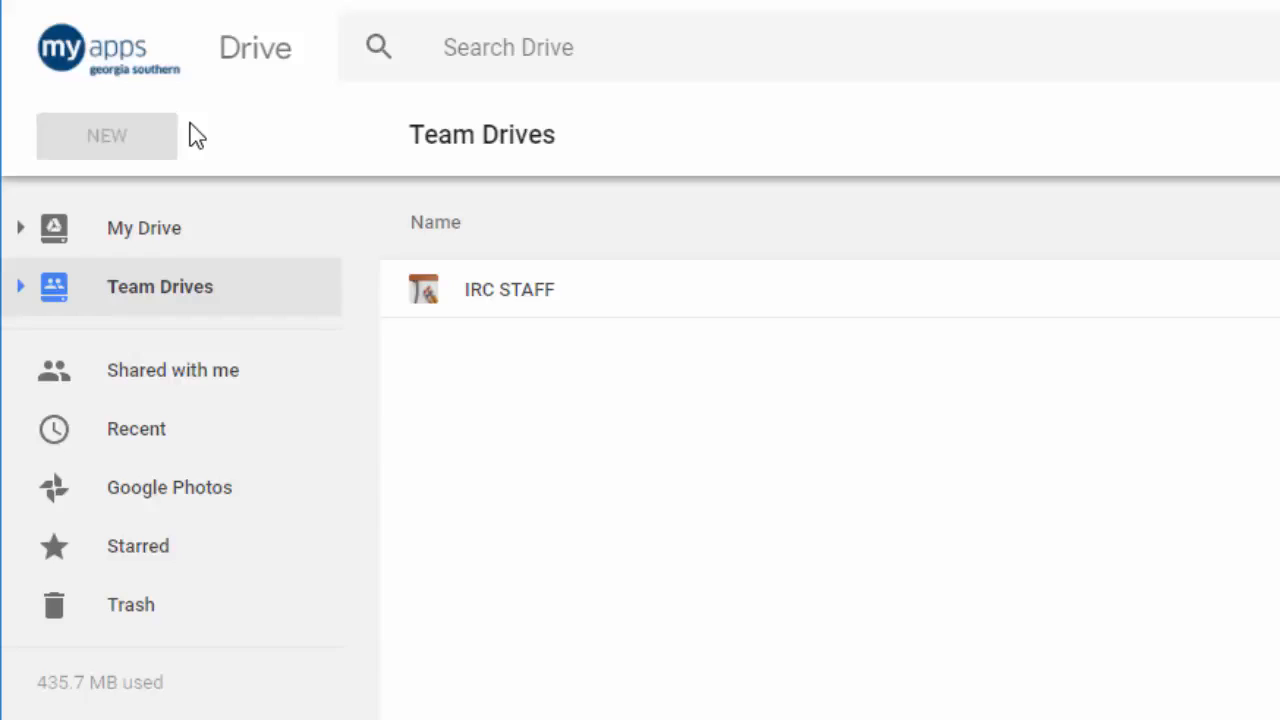
mouse_move(288, 157)
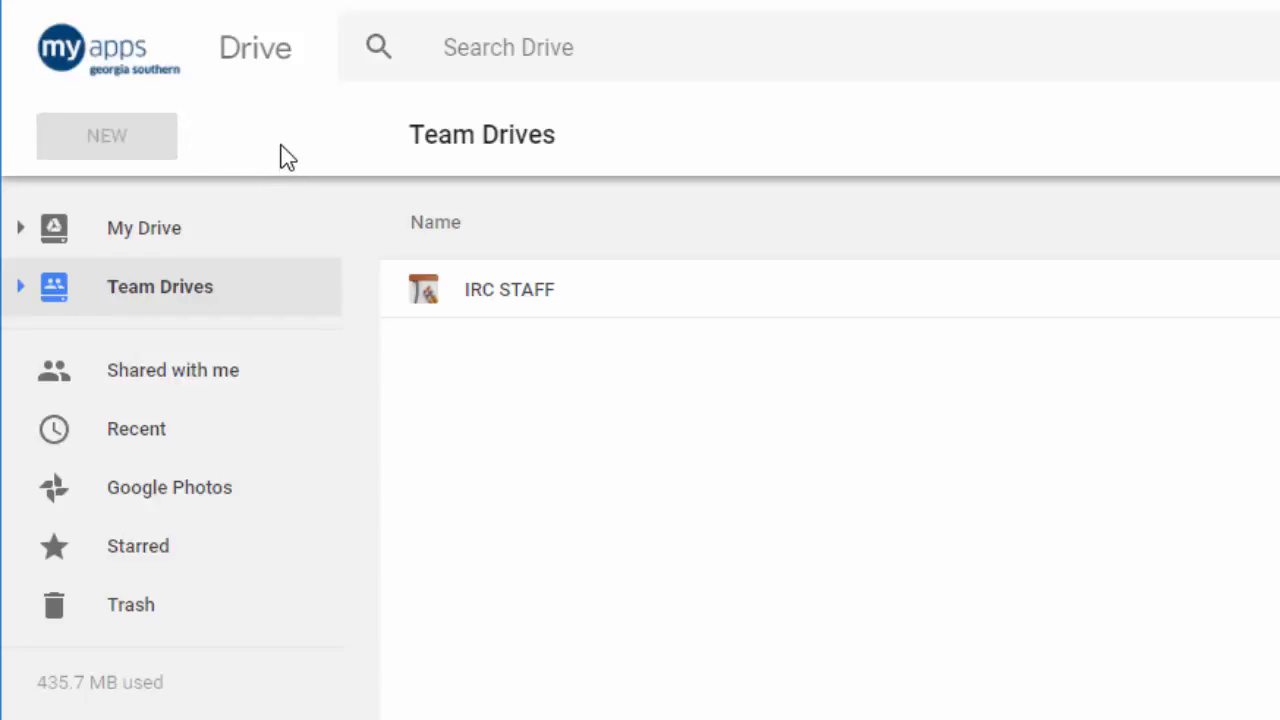
mouse_move(510, 300)
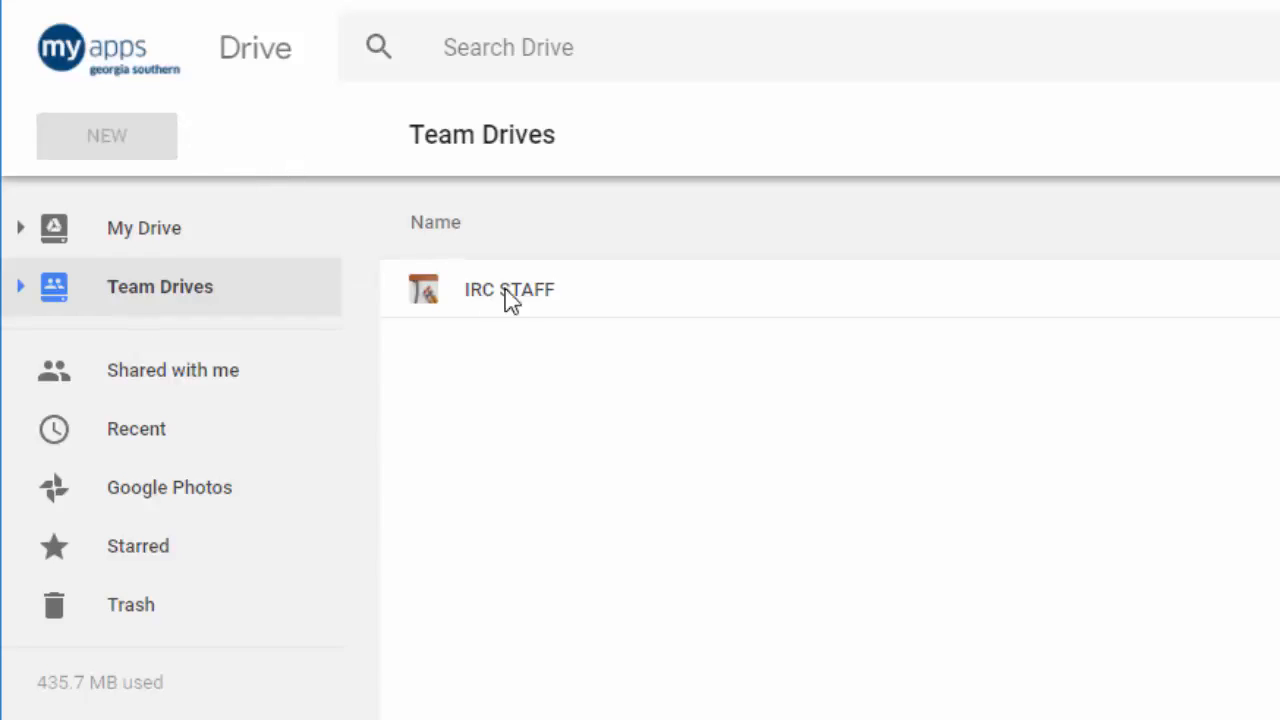
Open IRC STAFF, expand Team Drives in the sidebar, and return to the overview.
left_click(509, 289)
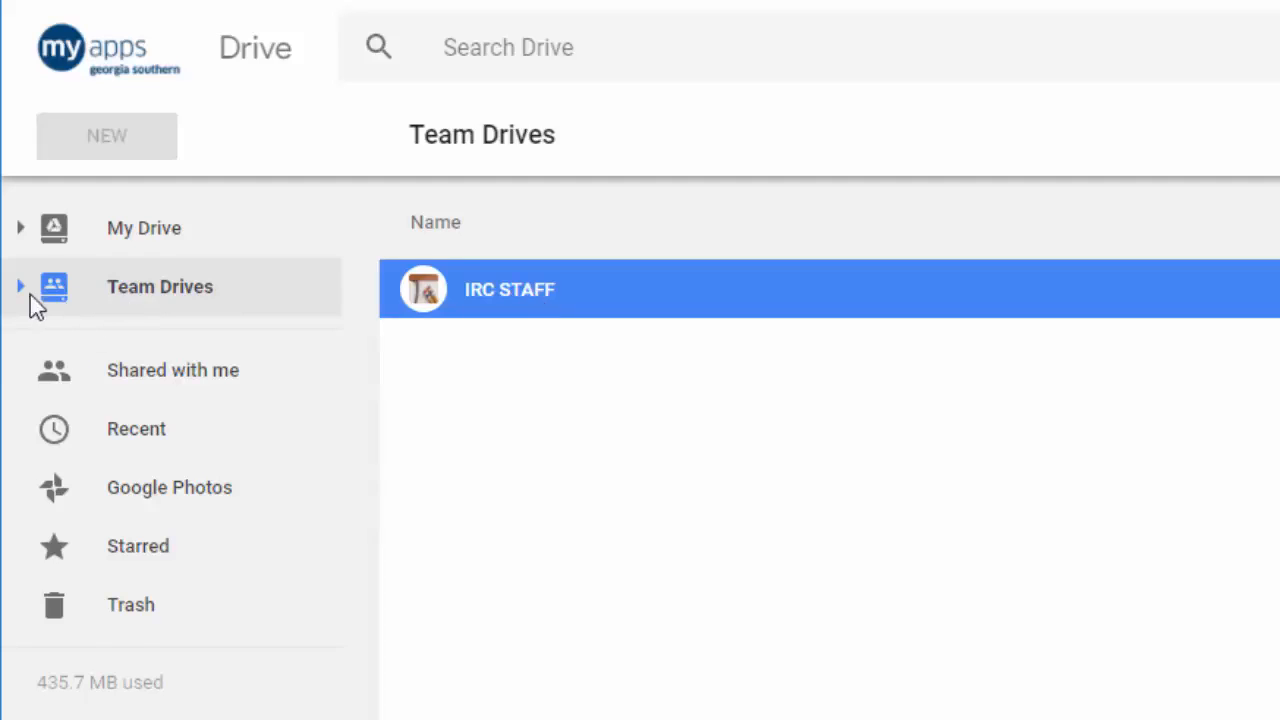
left_click(20, 287)
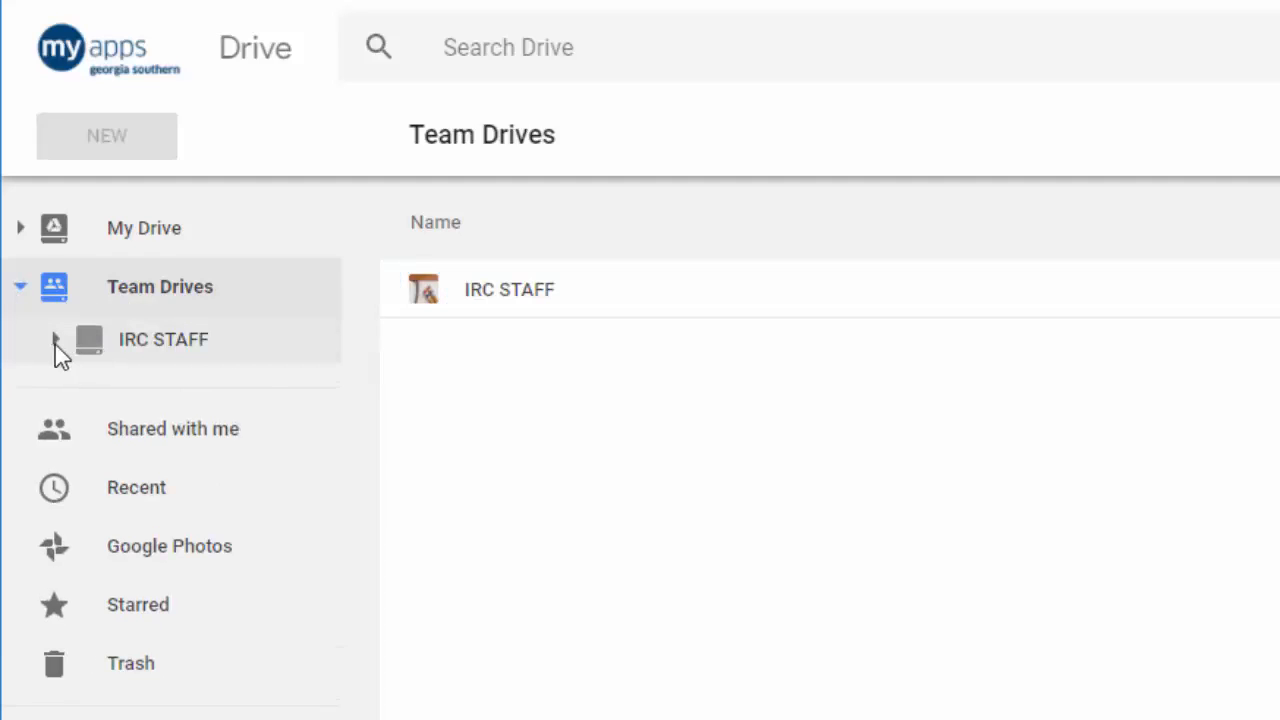
left_click(163, 339)
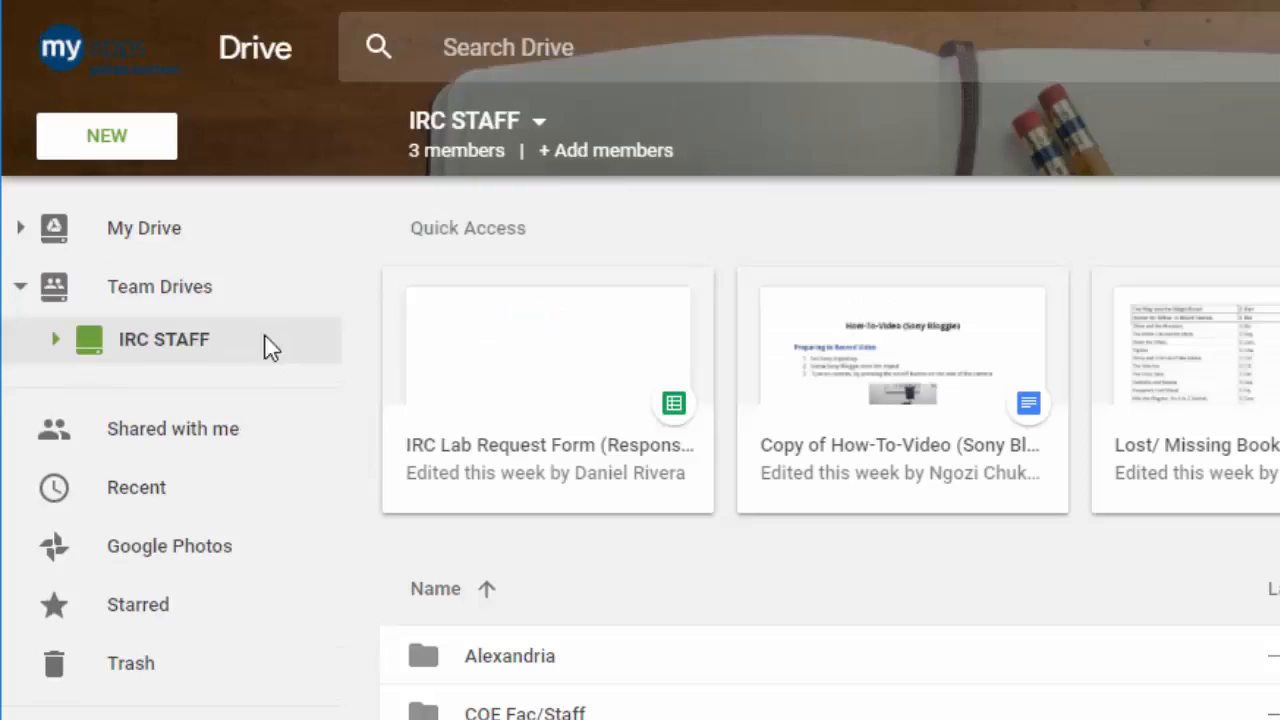
left_click(159, 287)
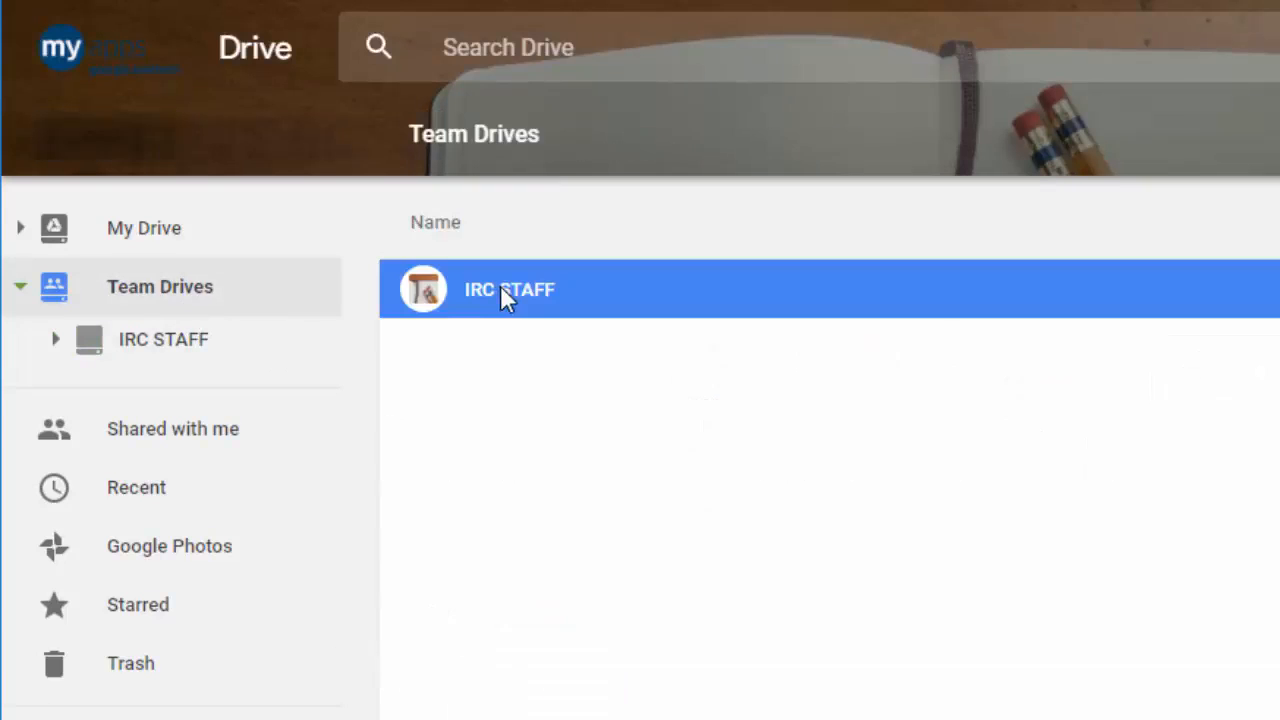
Choose Add members for IRC STAFF and view the new-member access levels.
right_click(509, 289)
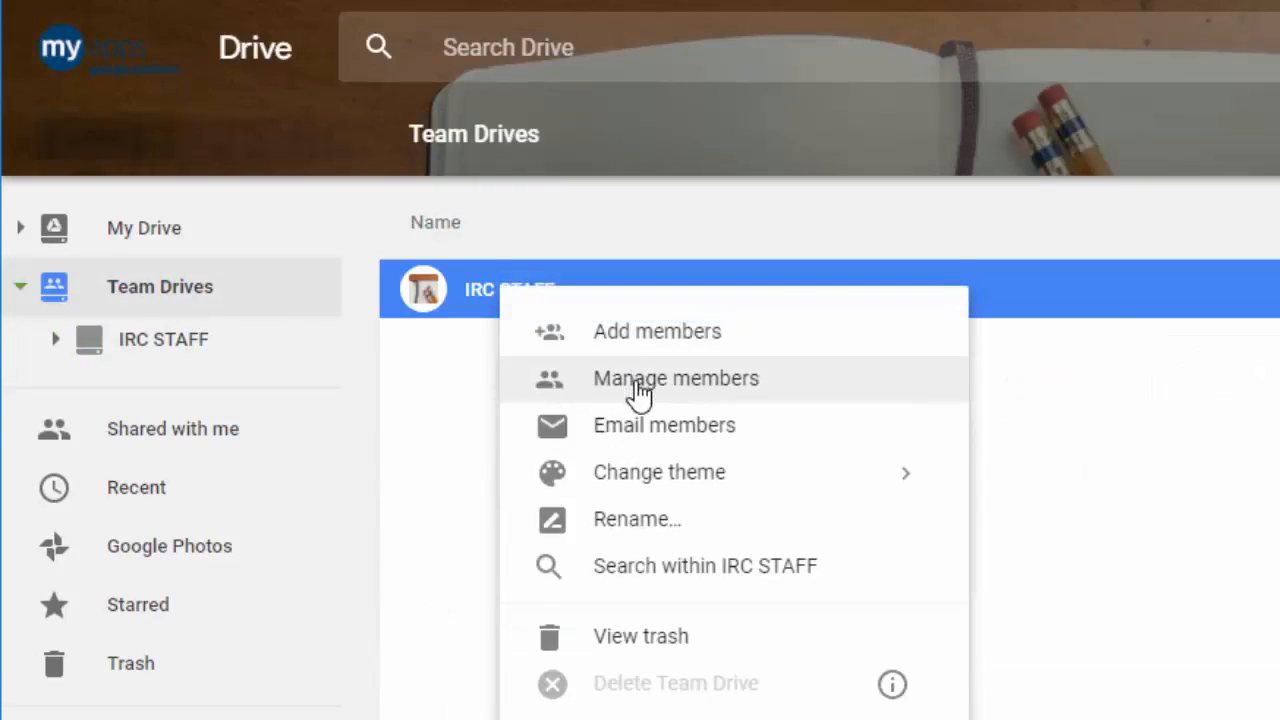
left_click(657, 331)
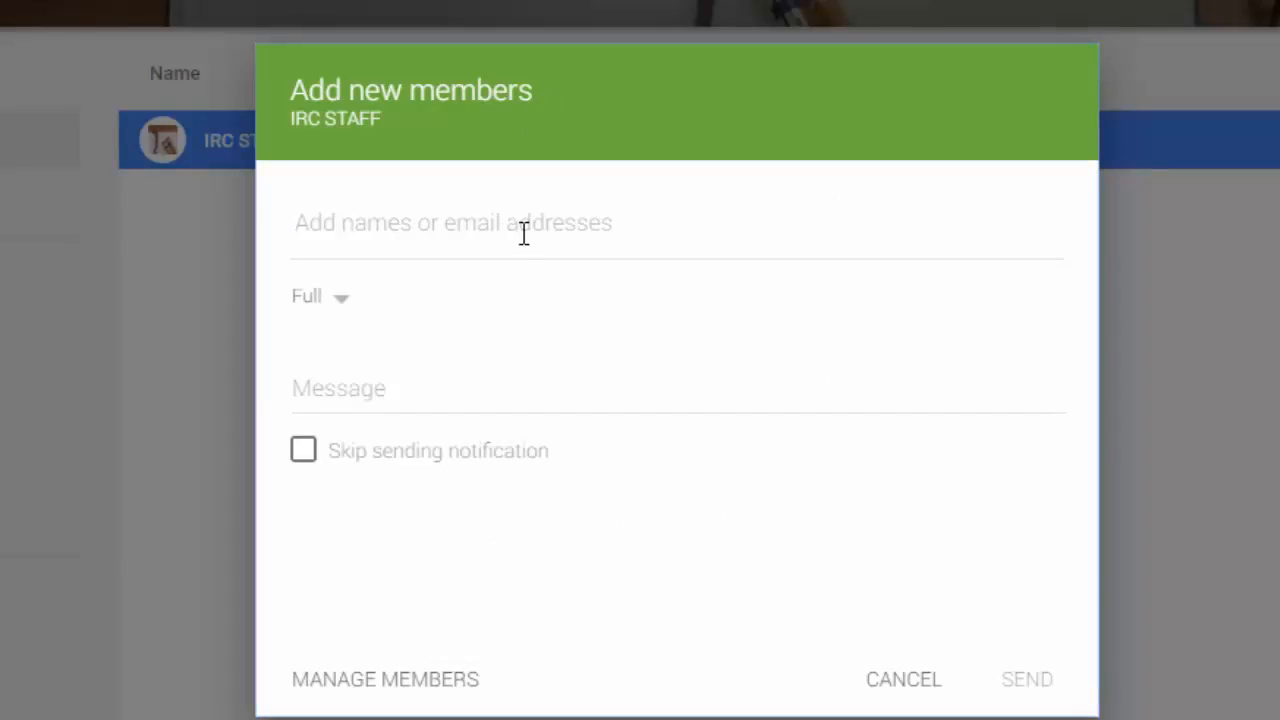
left_click(318, 296)
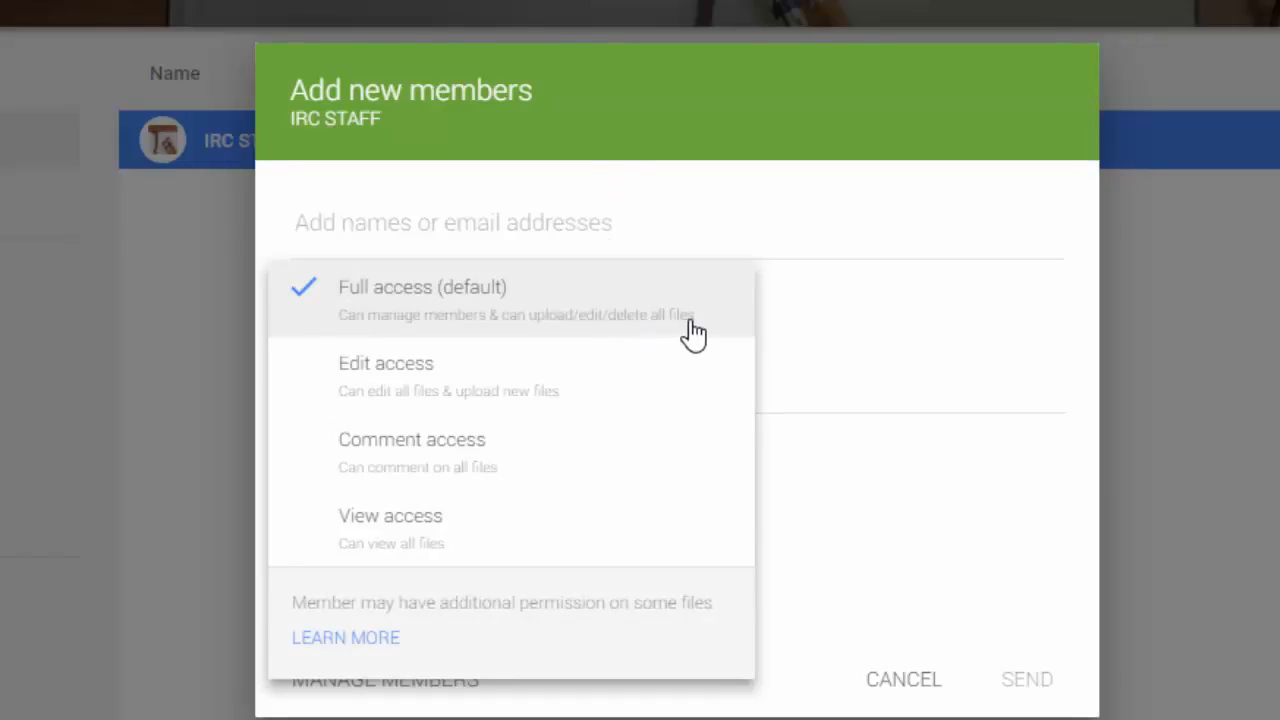
mouse_move(693, 328)
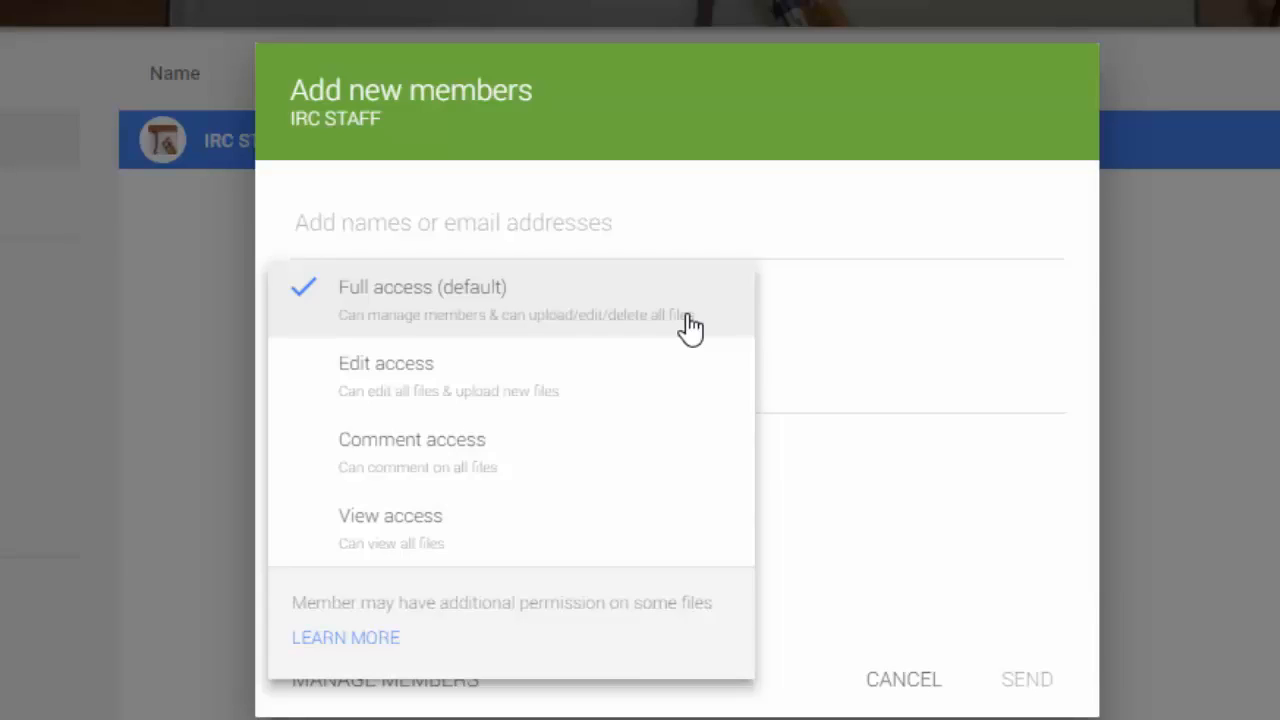
mouse_move(577, 405)
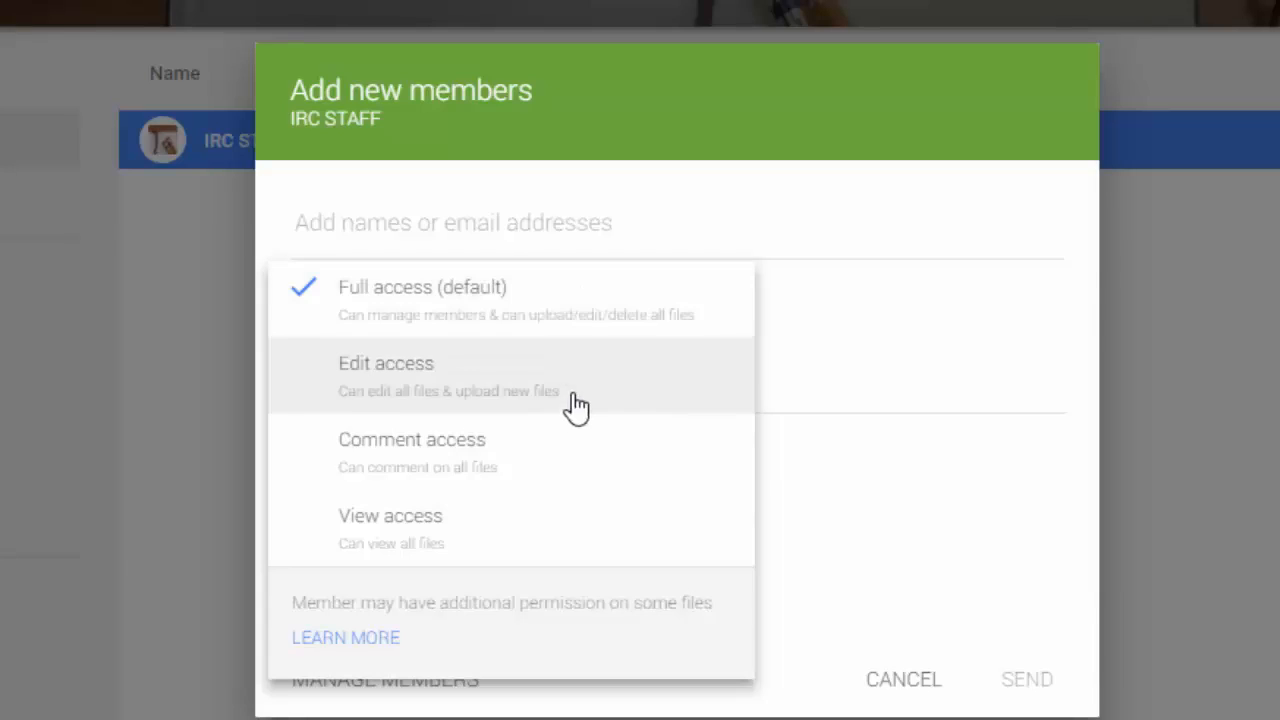
mouse_move(638, 397)
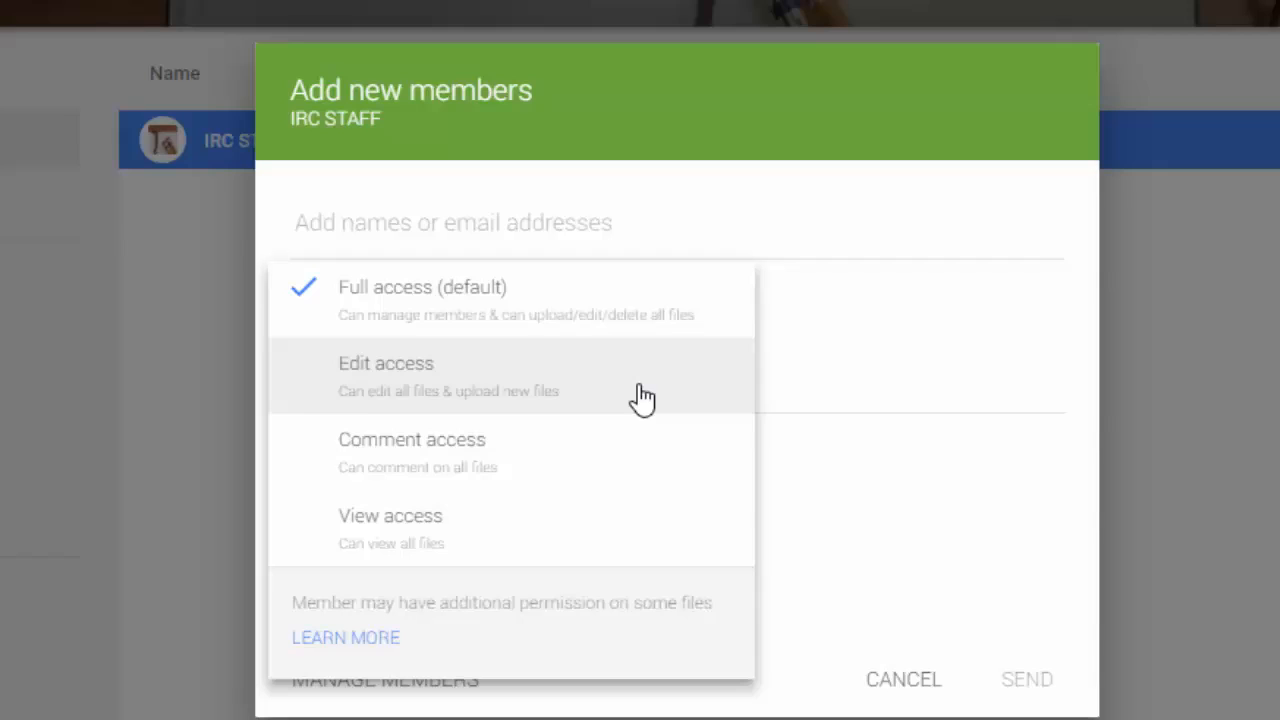
mouse_move(600, 452)
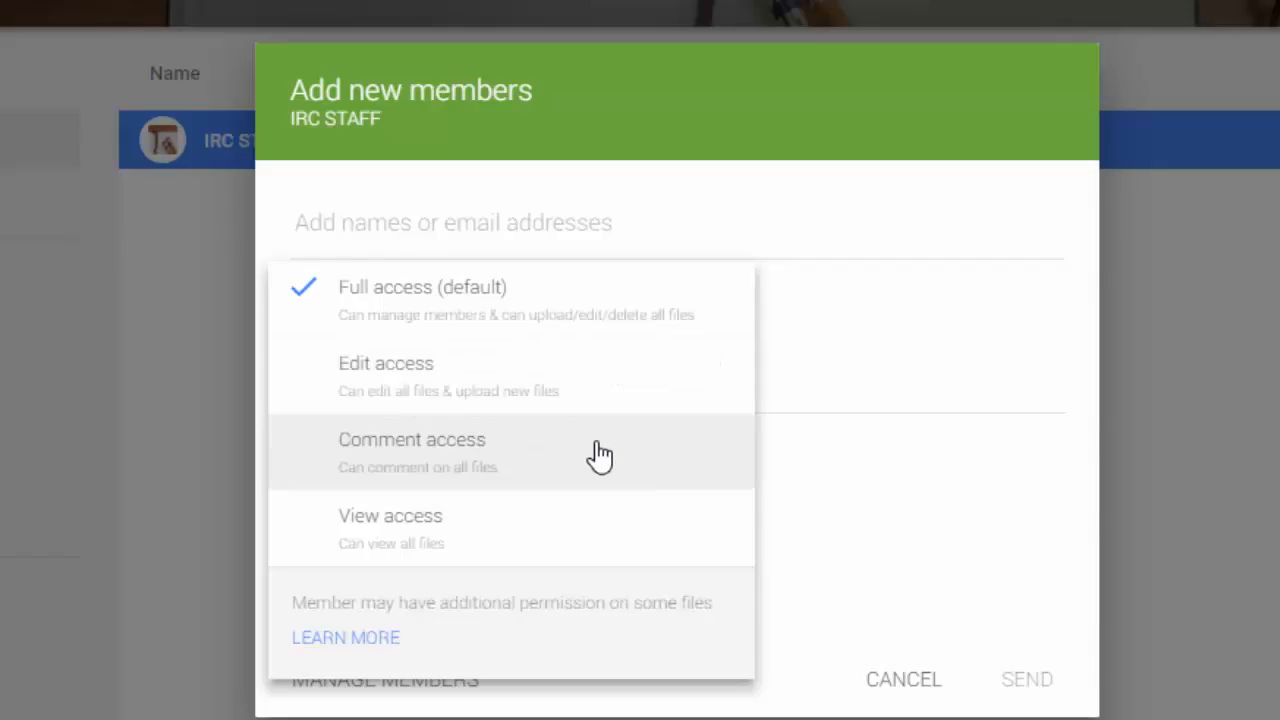
mouse_move(470, 540)
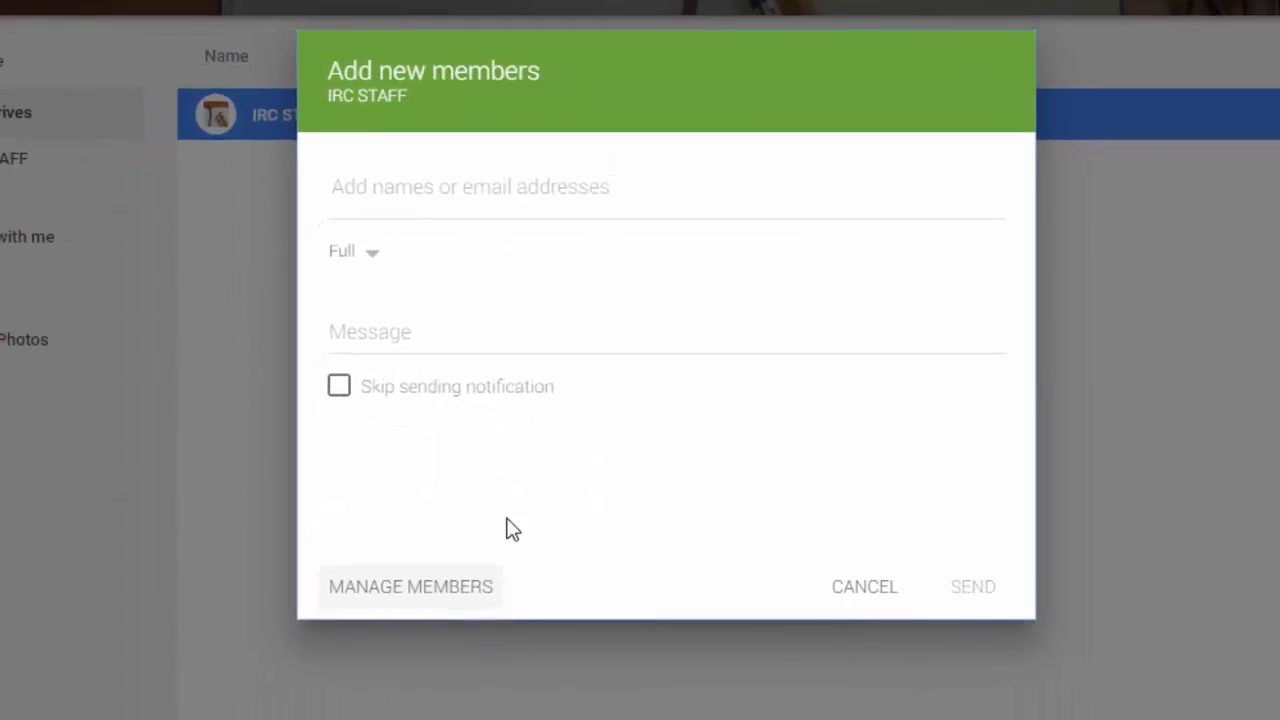
mouse_move(435, 598)
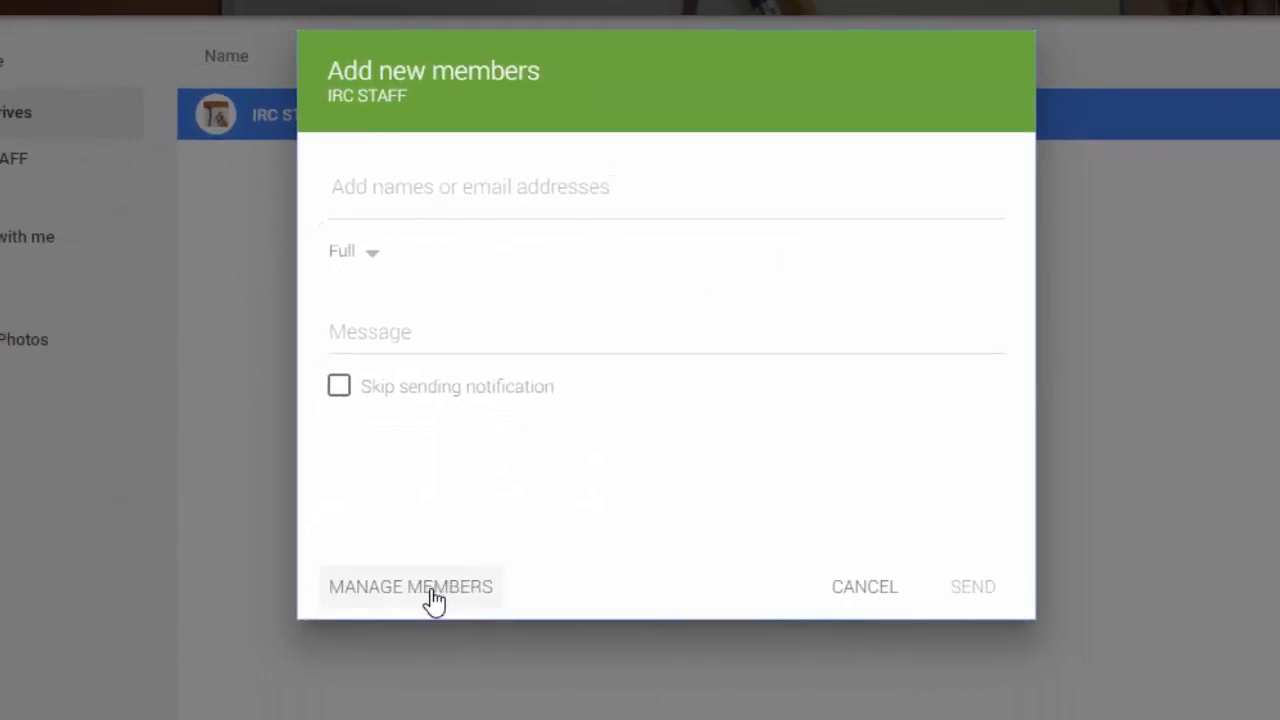
Review IRC STAFF's member list and access levels, then close it.
left_click(410, 587)
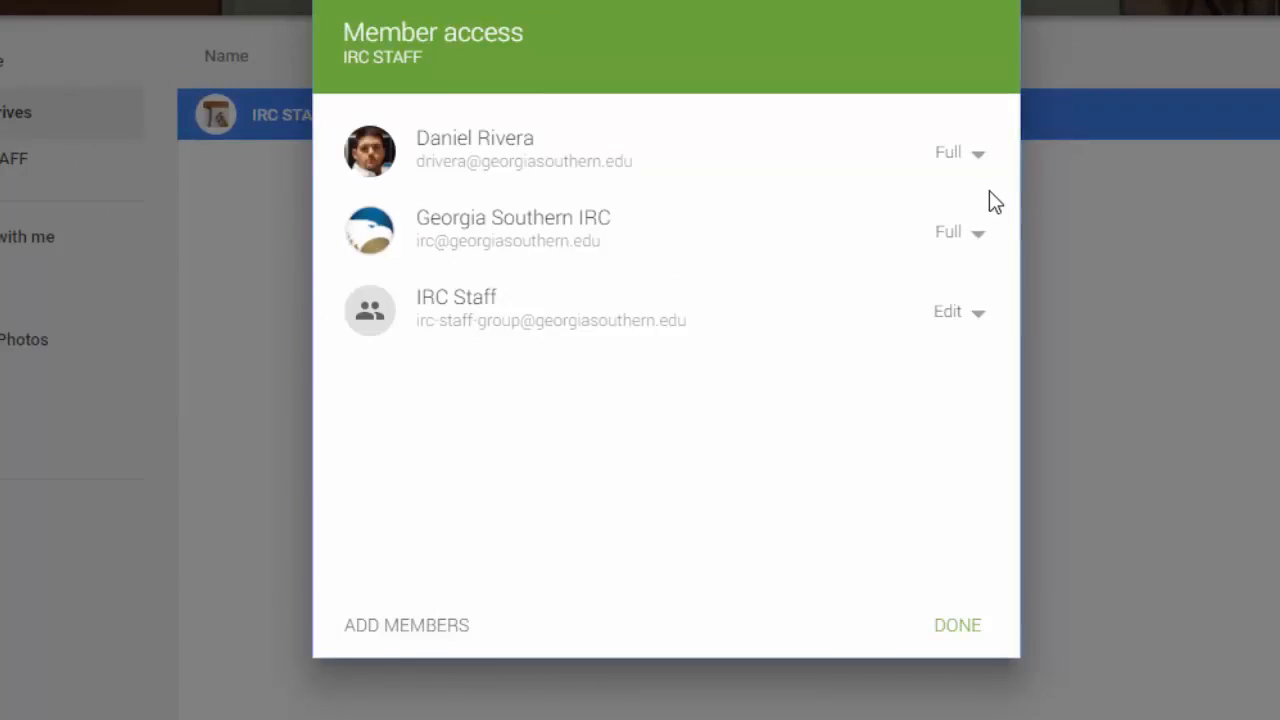
left_click(947, 152)
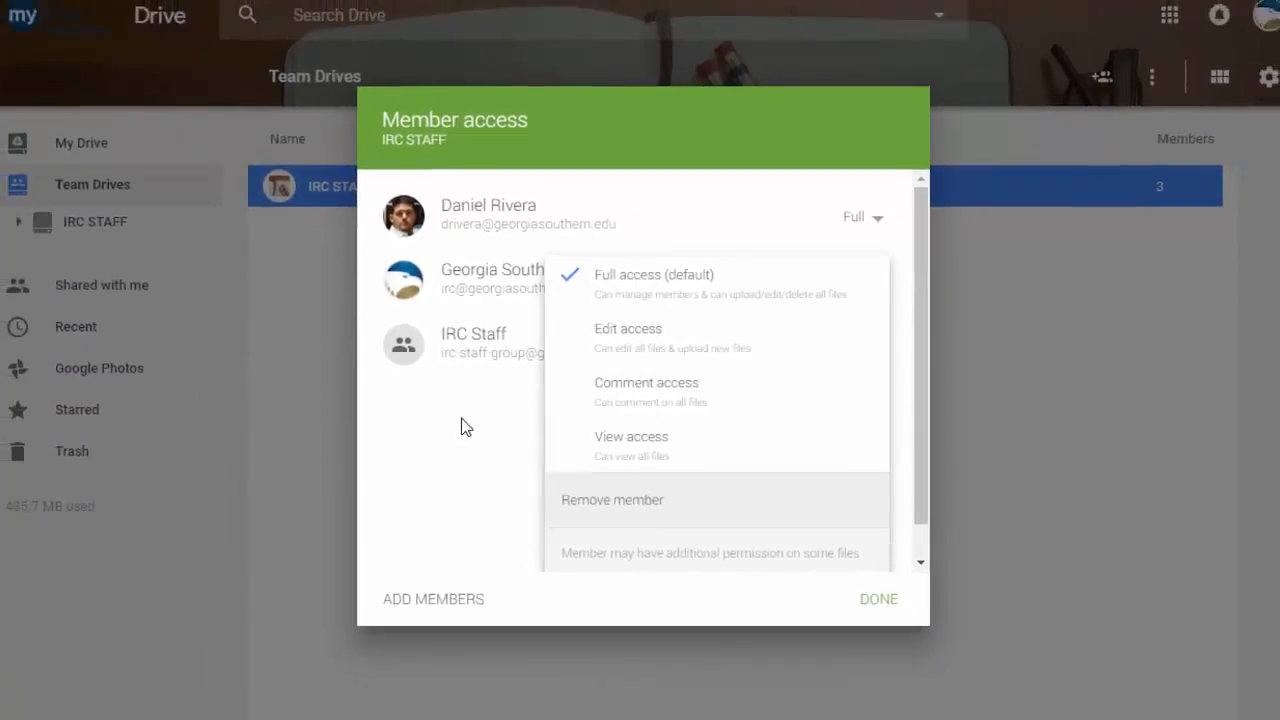
left_click(878, 598)
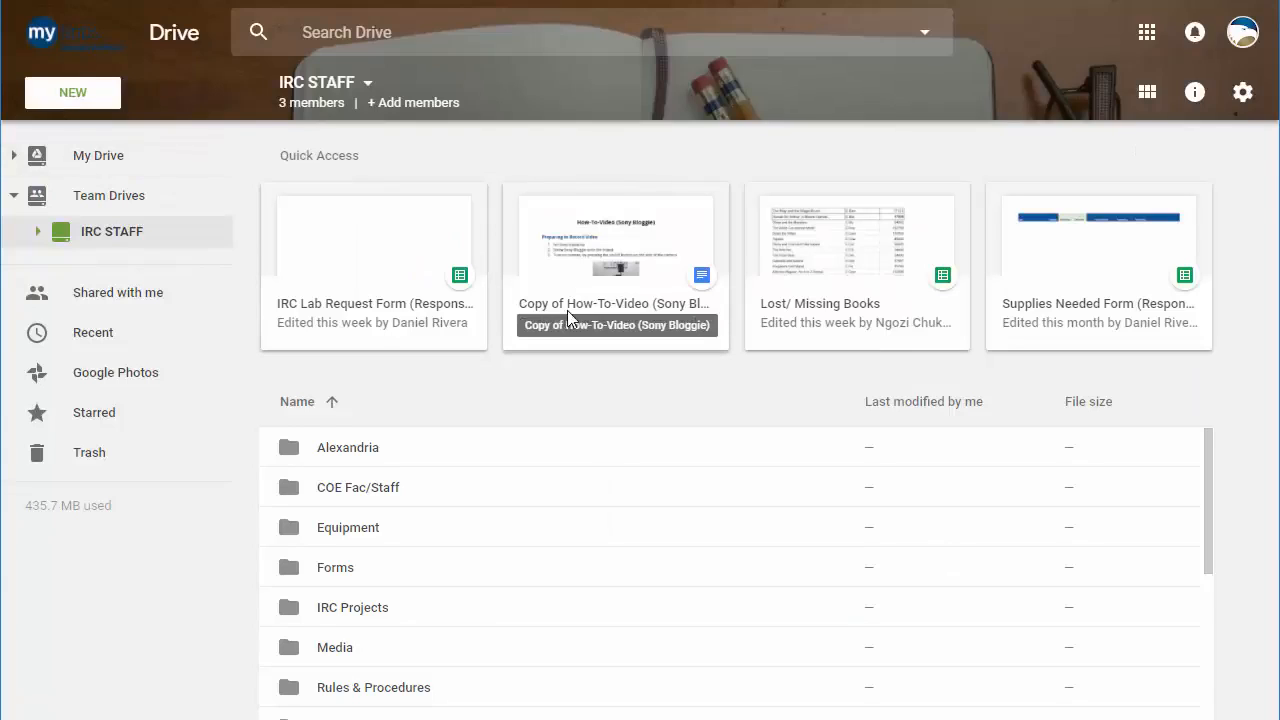
Browse IRC STAFF's files and the NEW menu, then expand the My Drive folder tree.
scroll("down", 3)
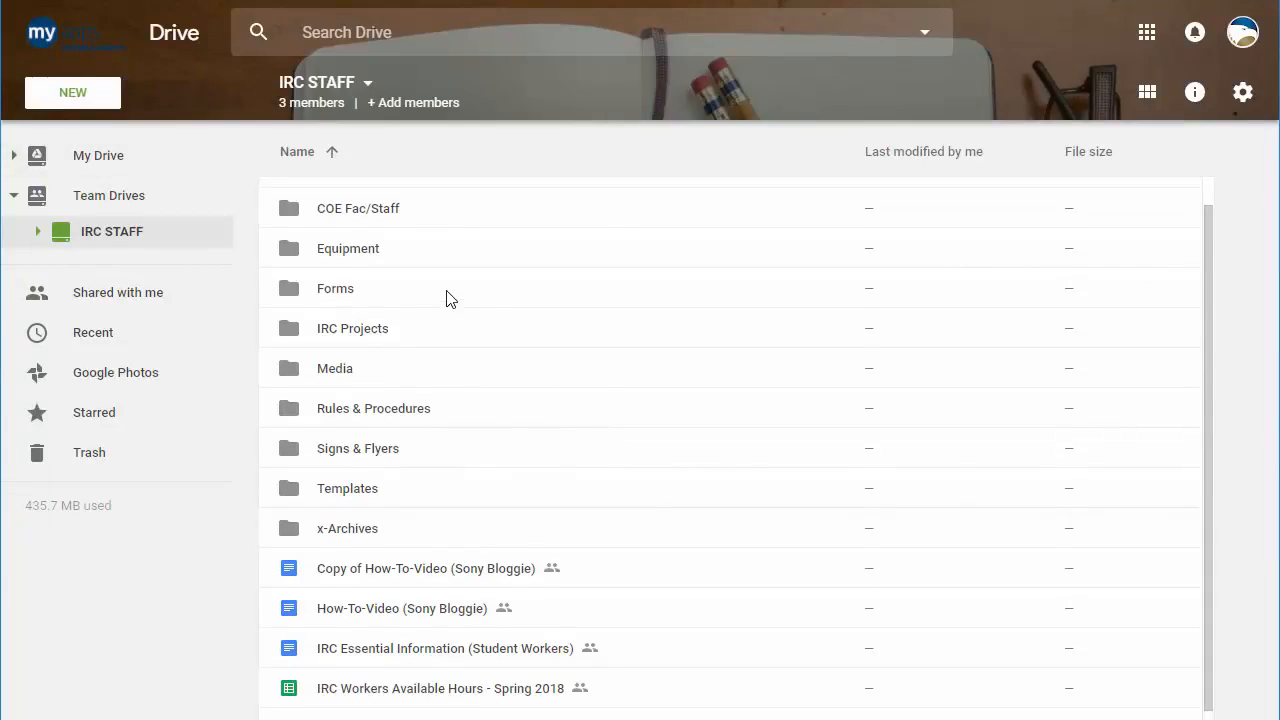
left_click(72, 92)
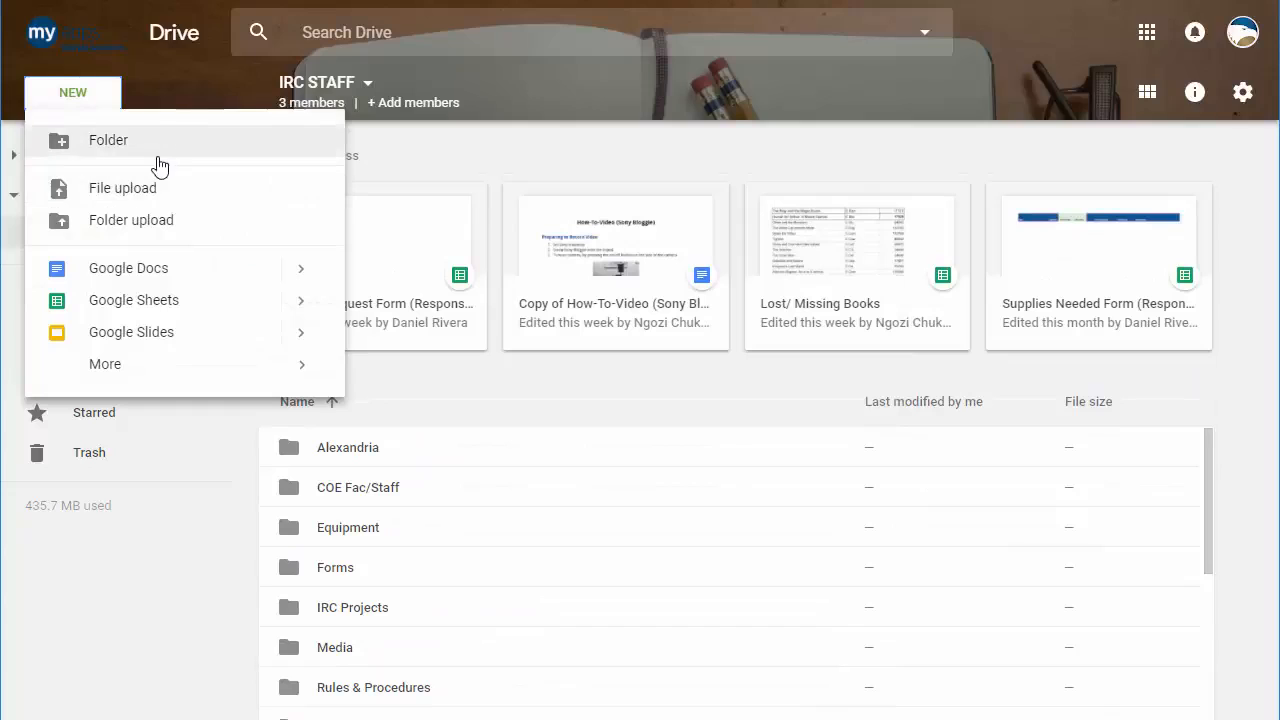
mouse_move(495, 414)
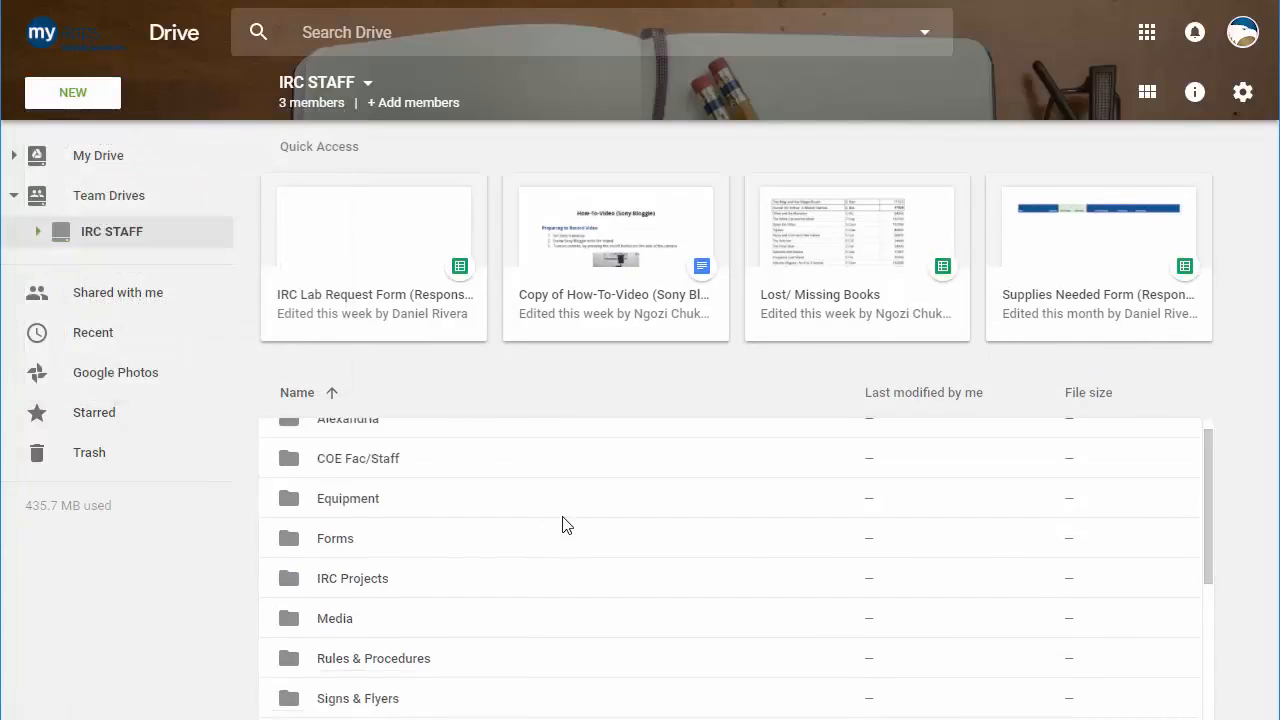
scroll("down", 3)
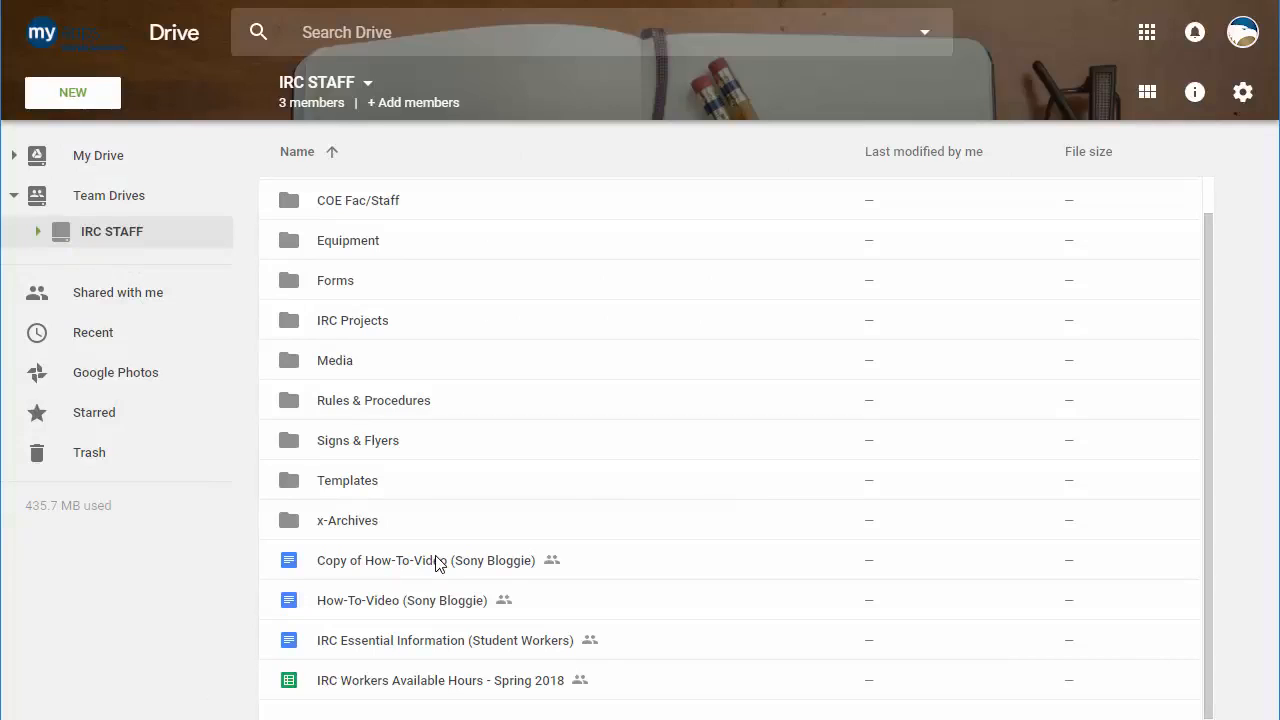
left_click(15, 155)
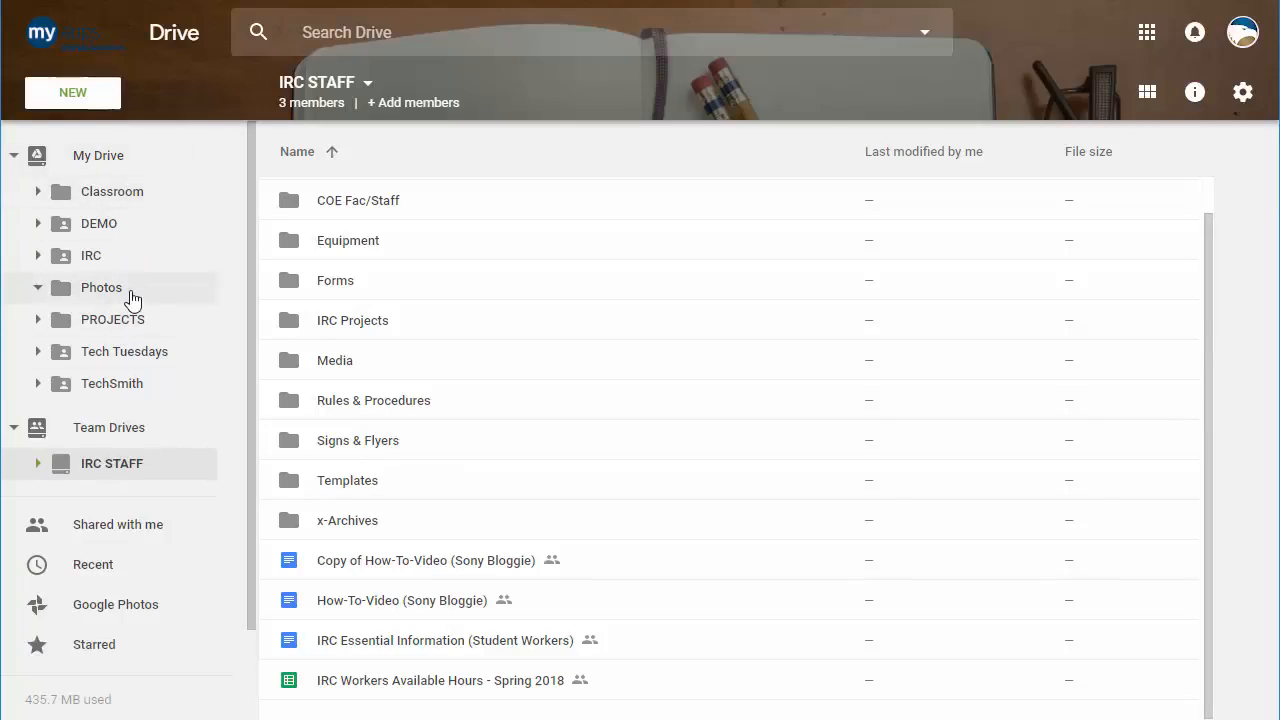
left_click_drag(101, 287, 347, 520)
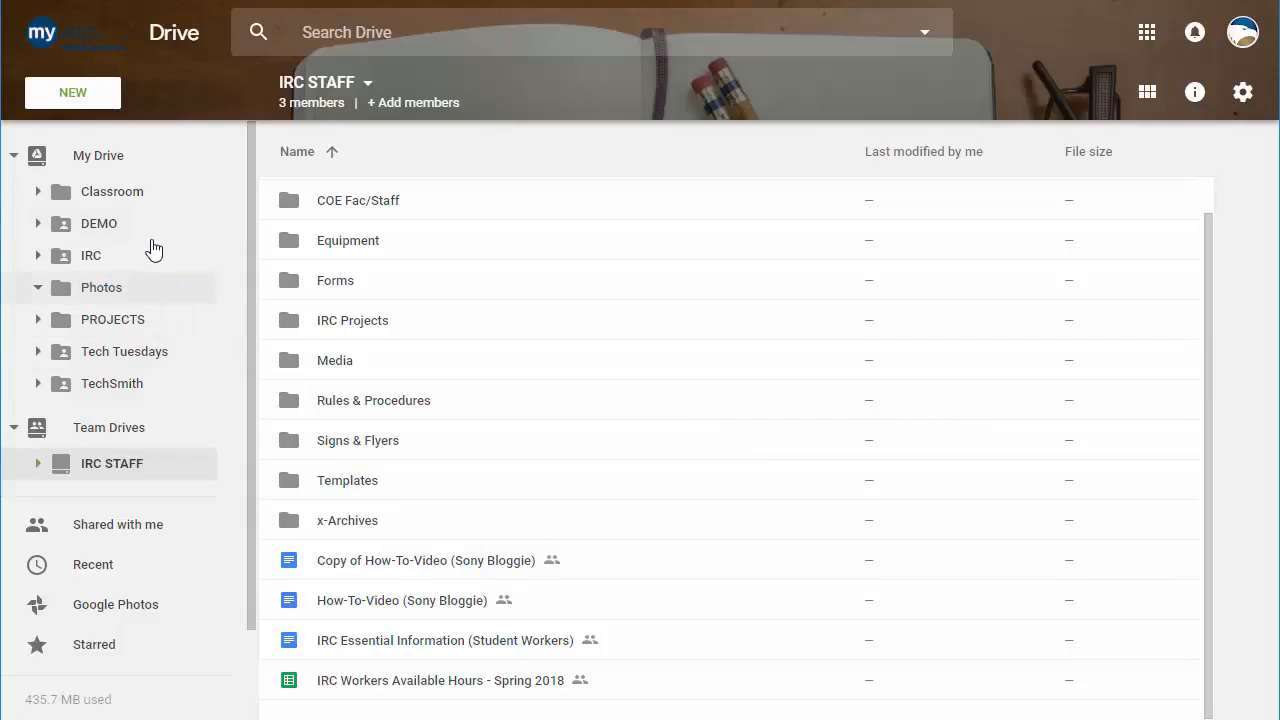
mouse_move(112, 319)
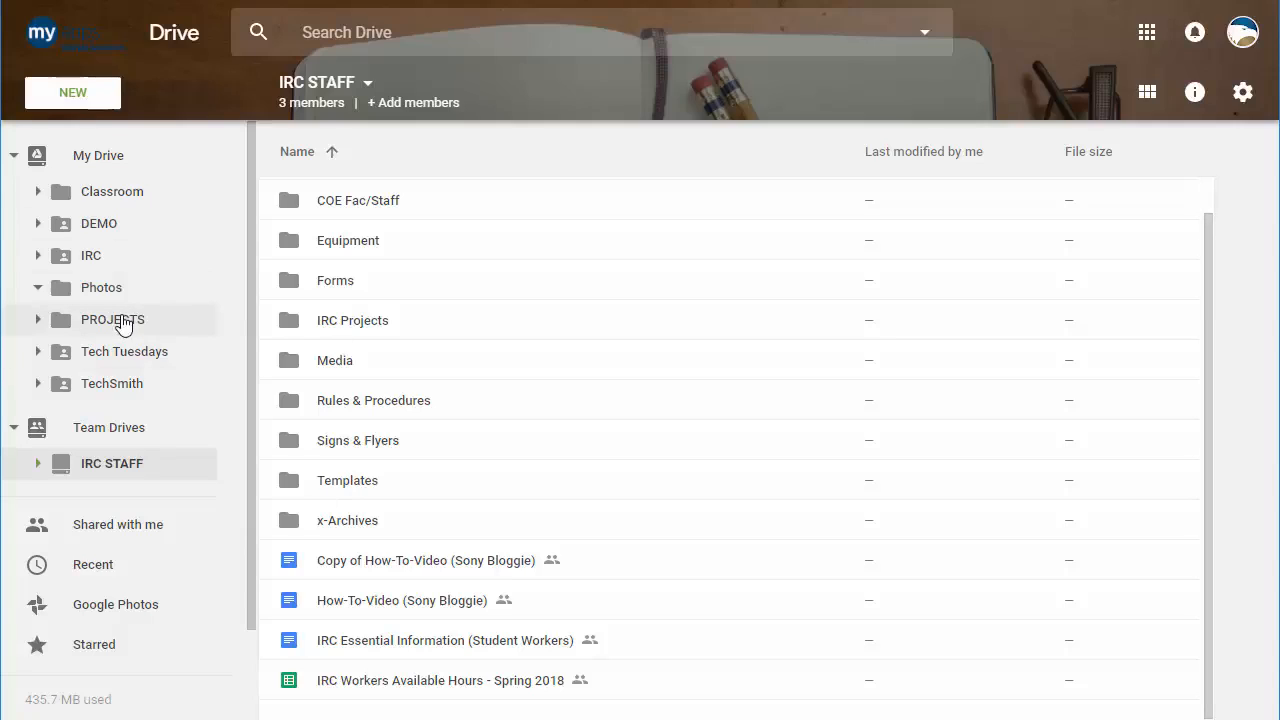
right_click(112, 319)
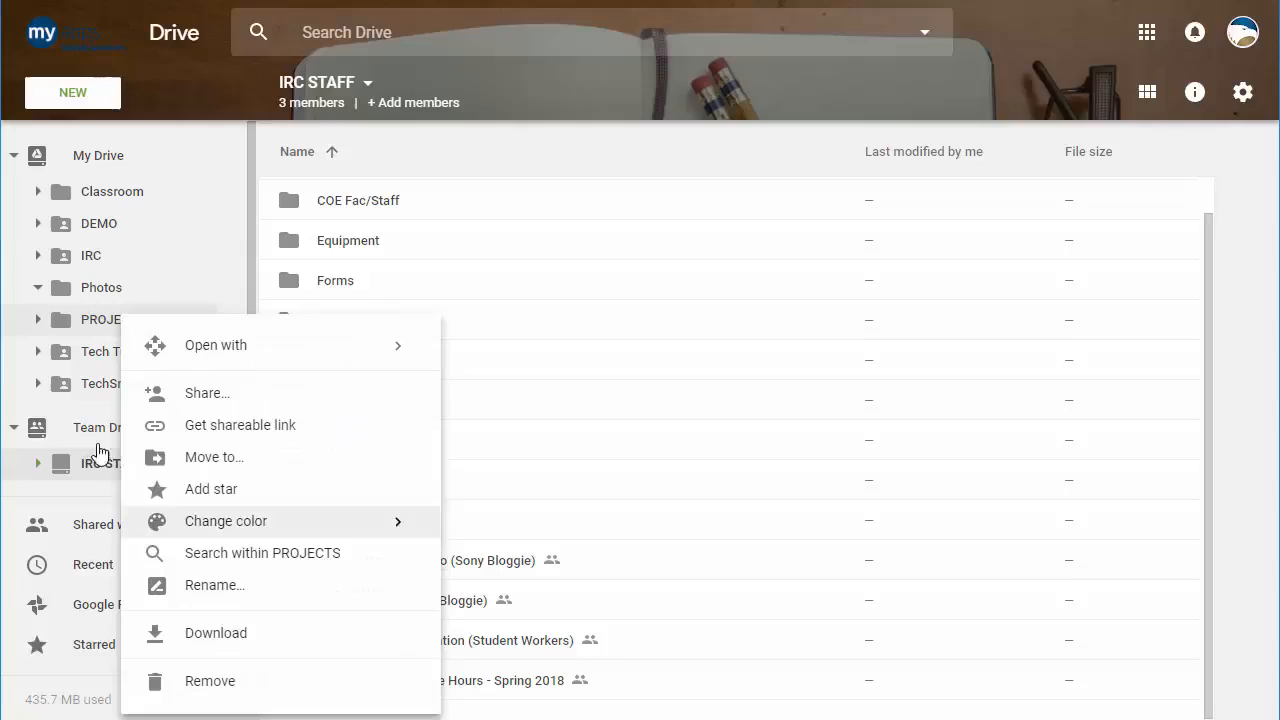
left_click(650, 385)
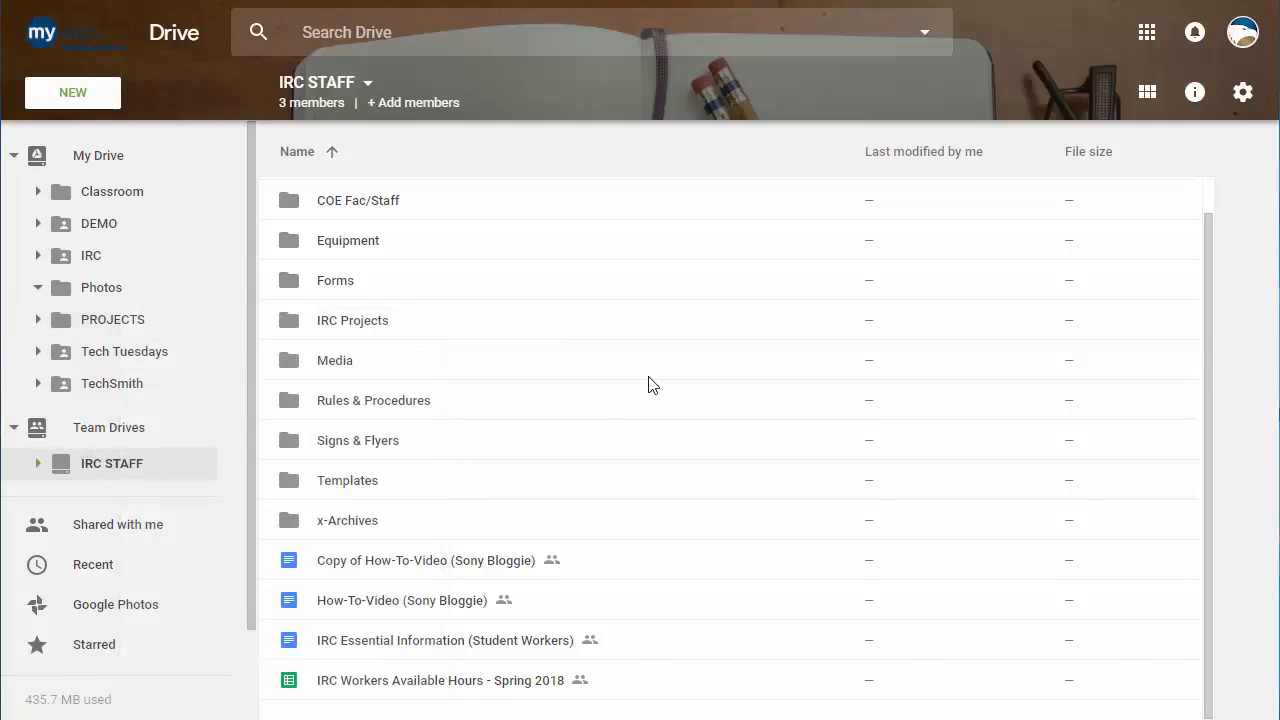
mouse_move(307, 473)
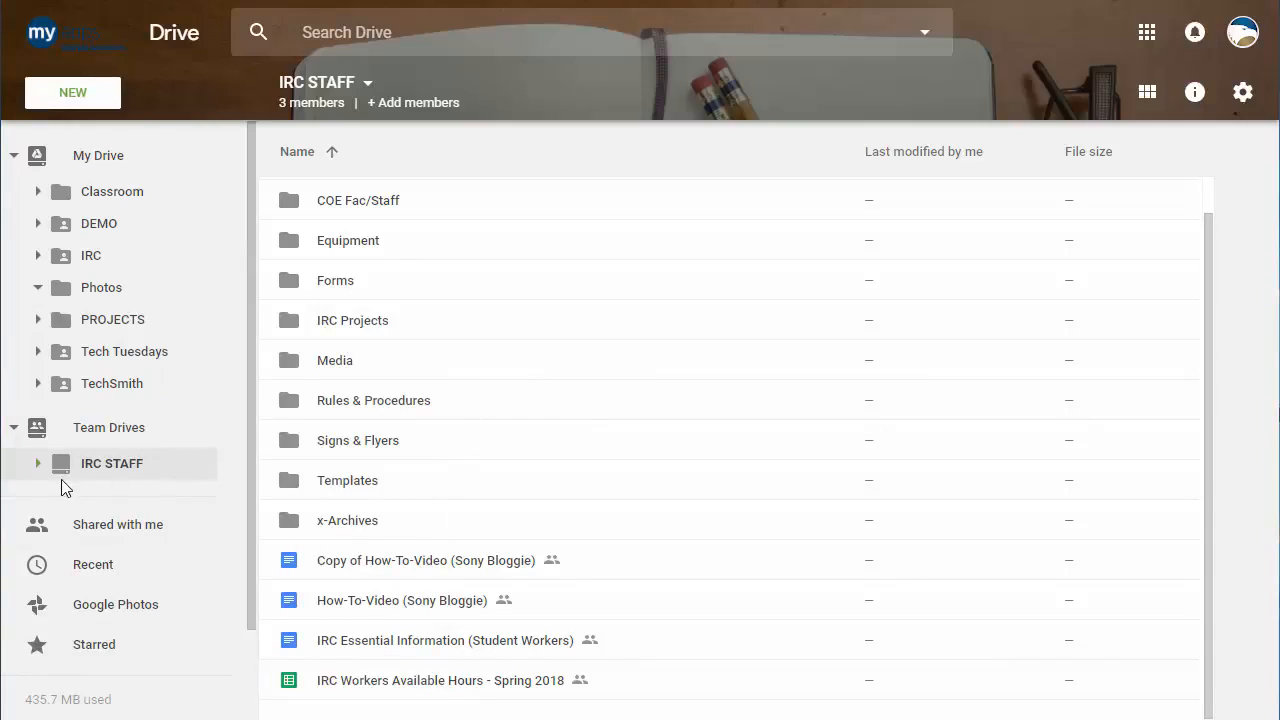
left_click(37, 463)
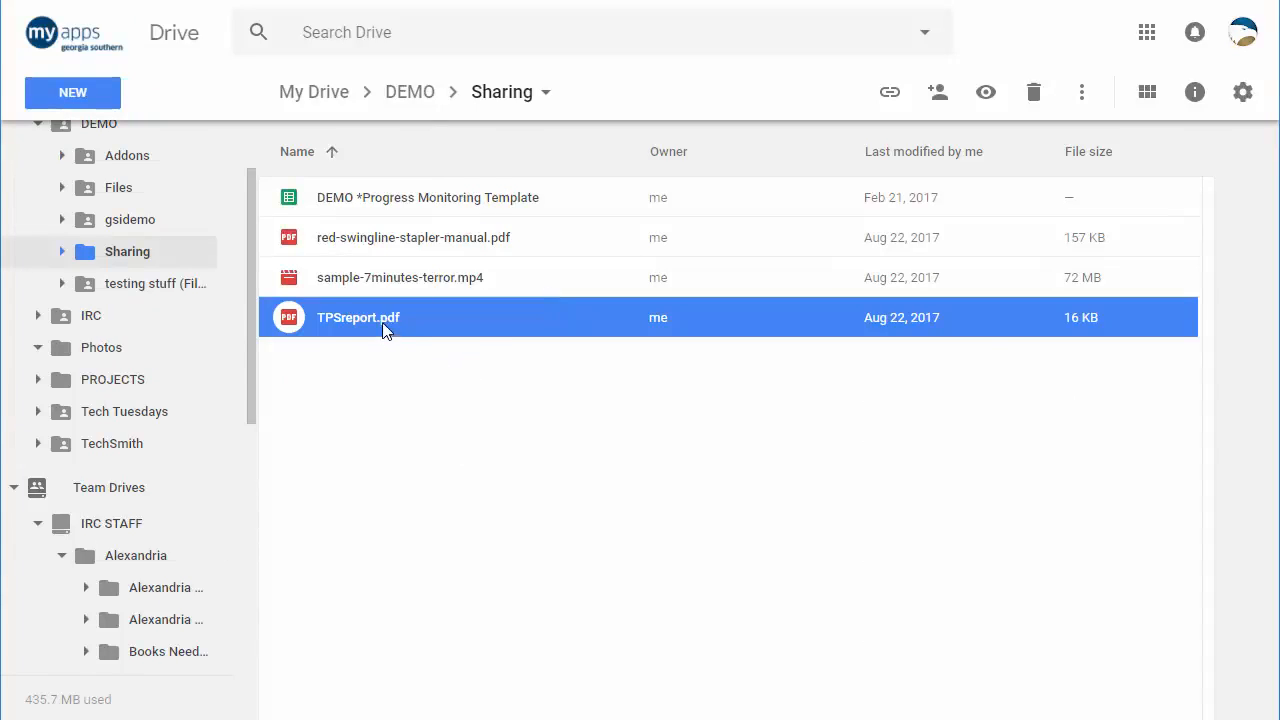
Drag TPSreport.pdf from DEMO > Sharing into IRC STAFF and open that team drive.
left_click_drag(358, 317, 111, 523)
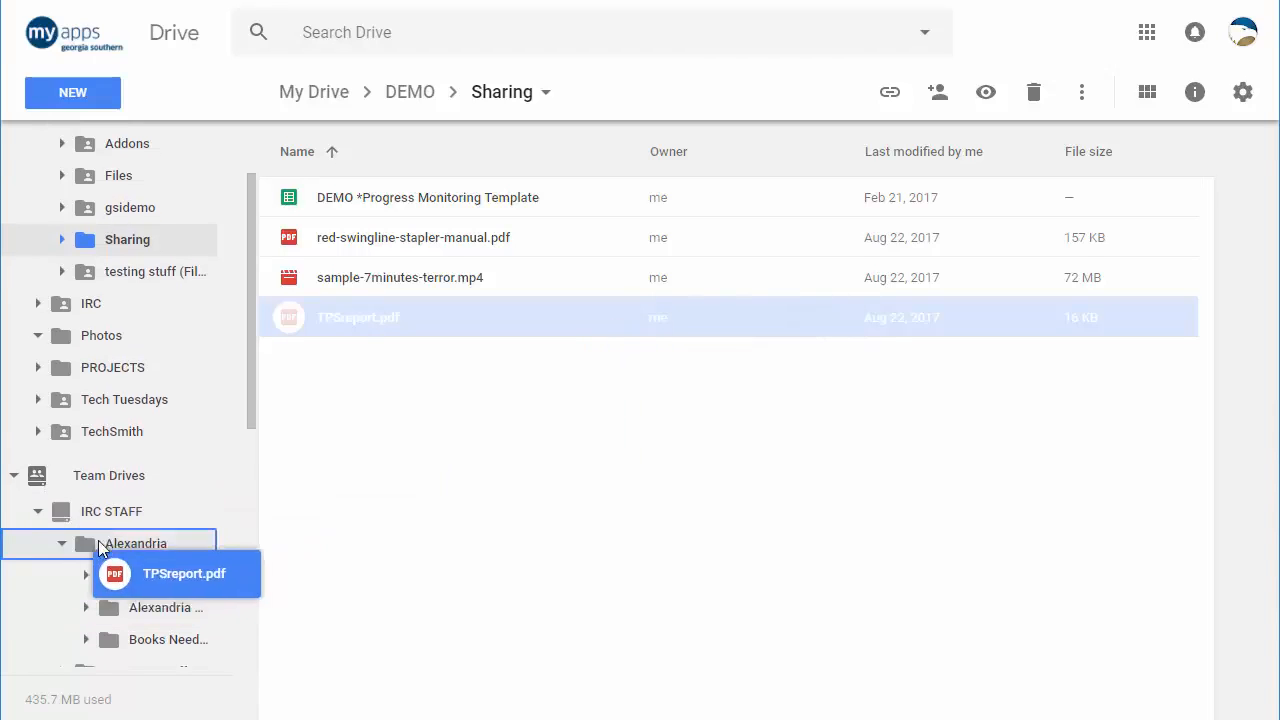
left_click_drag(358, 317, 111, 511)
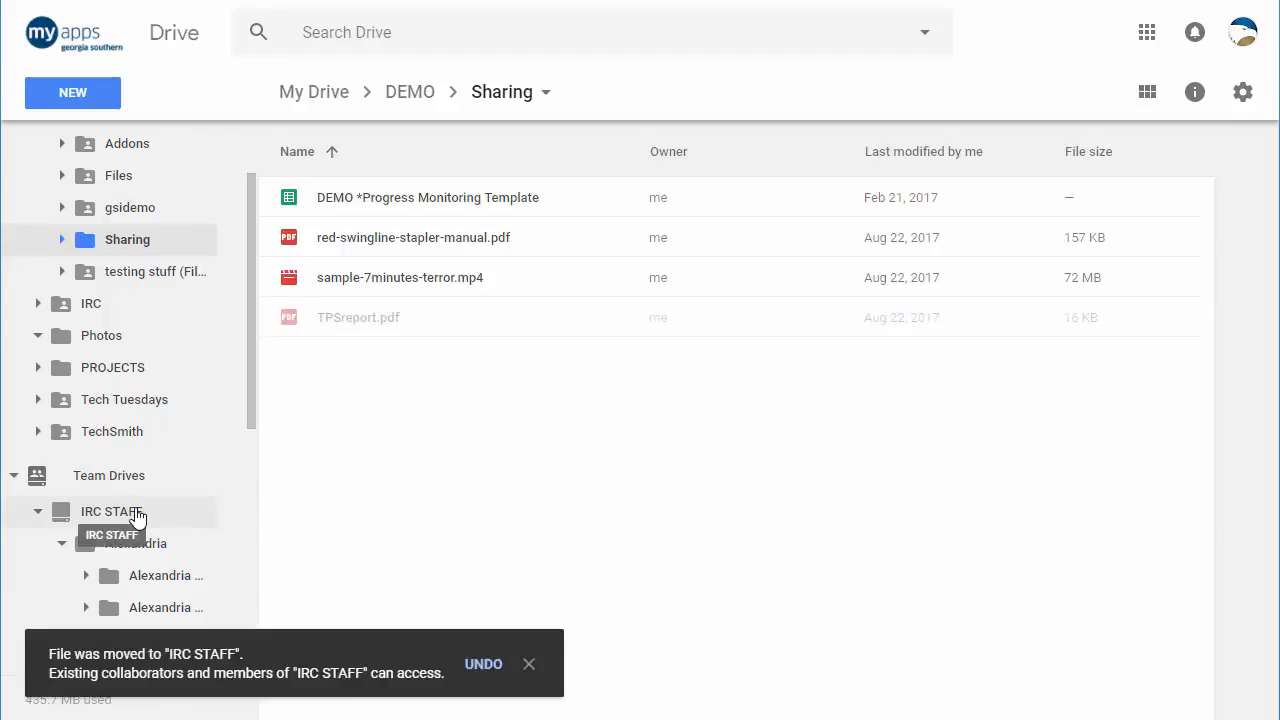
left_click(111, 511)
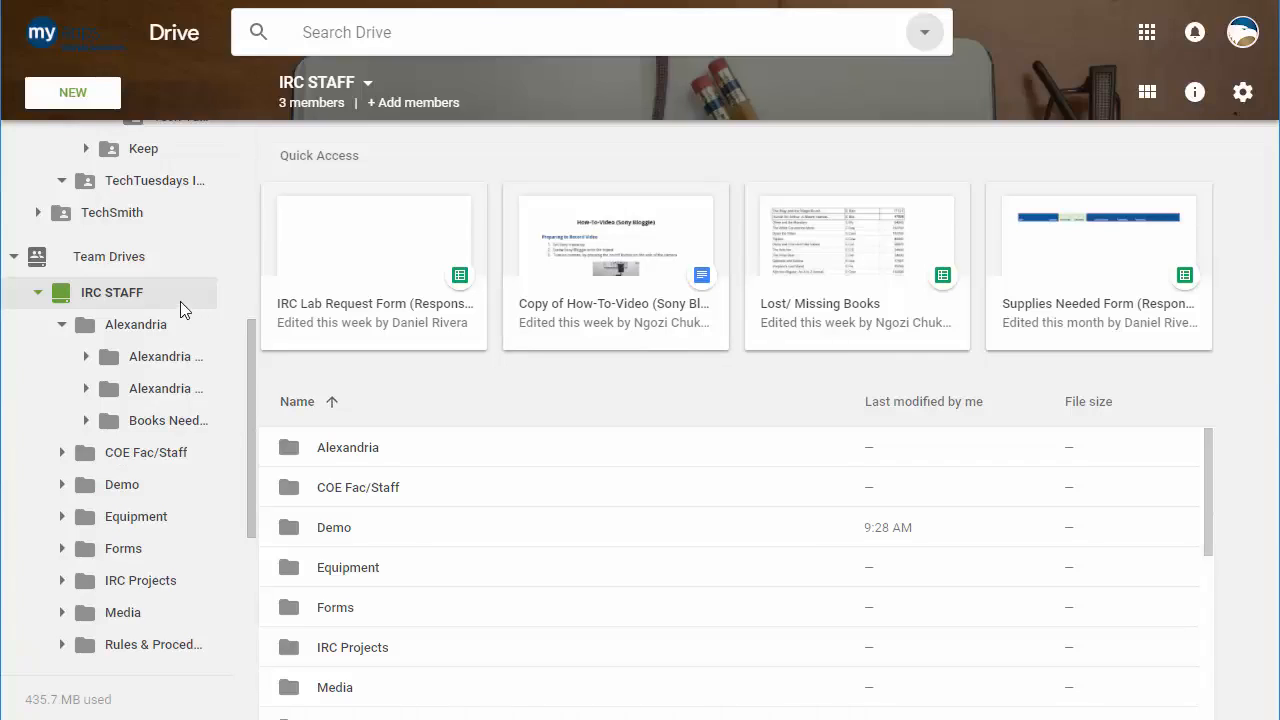
Run an advanced search limited to IRC STAFF and select TPSreport.pdf in the results.
left_click(345, 31)
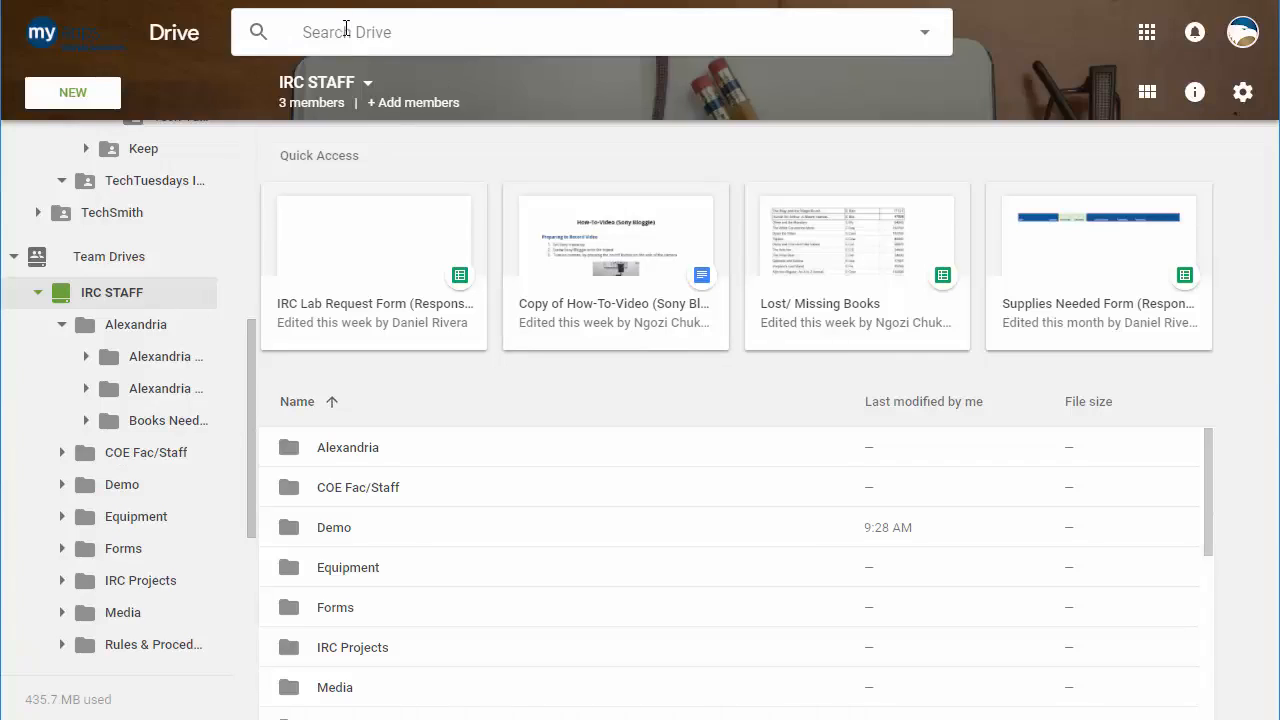
left_click(924, 31)
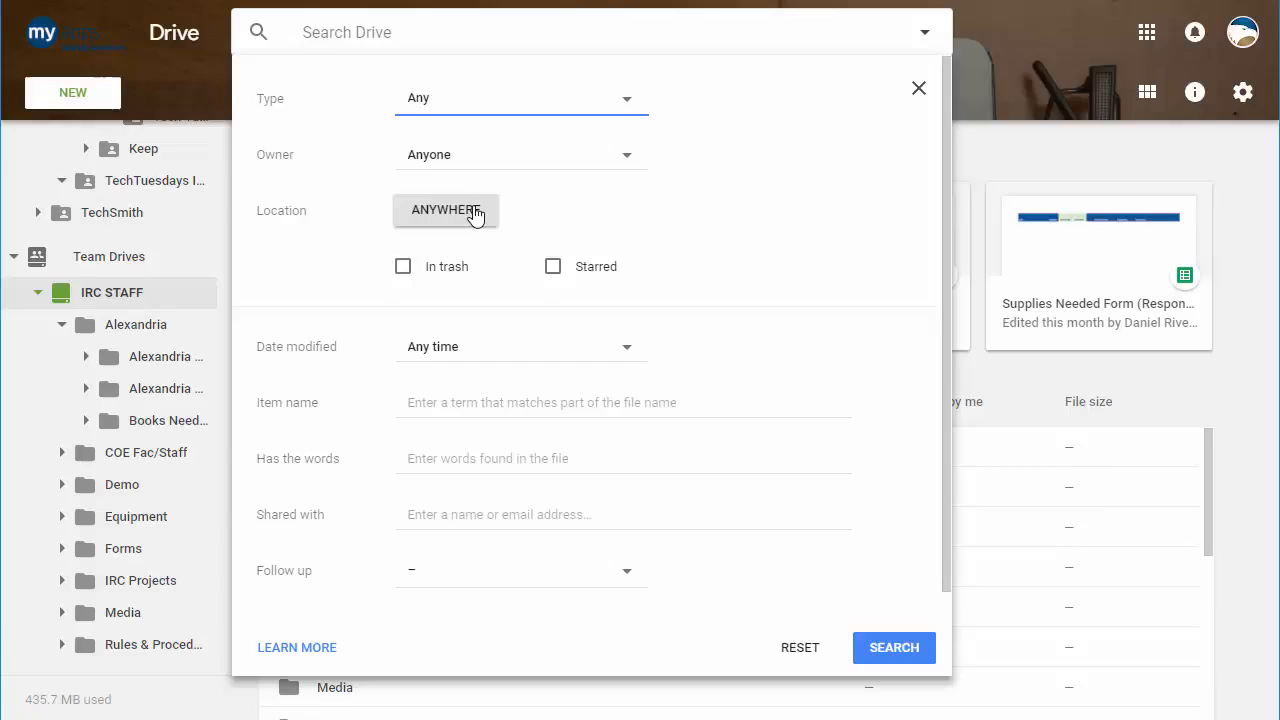
mouse_move(478, 225)
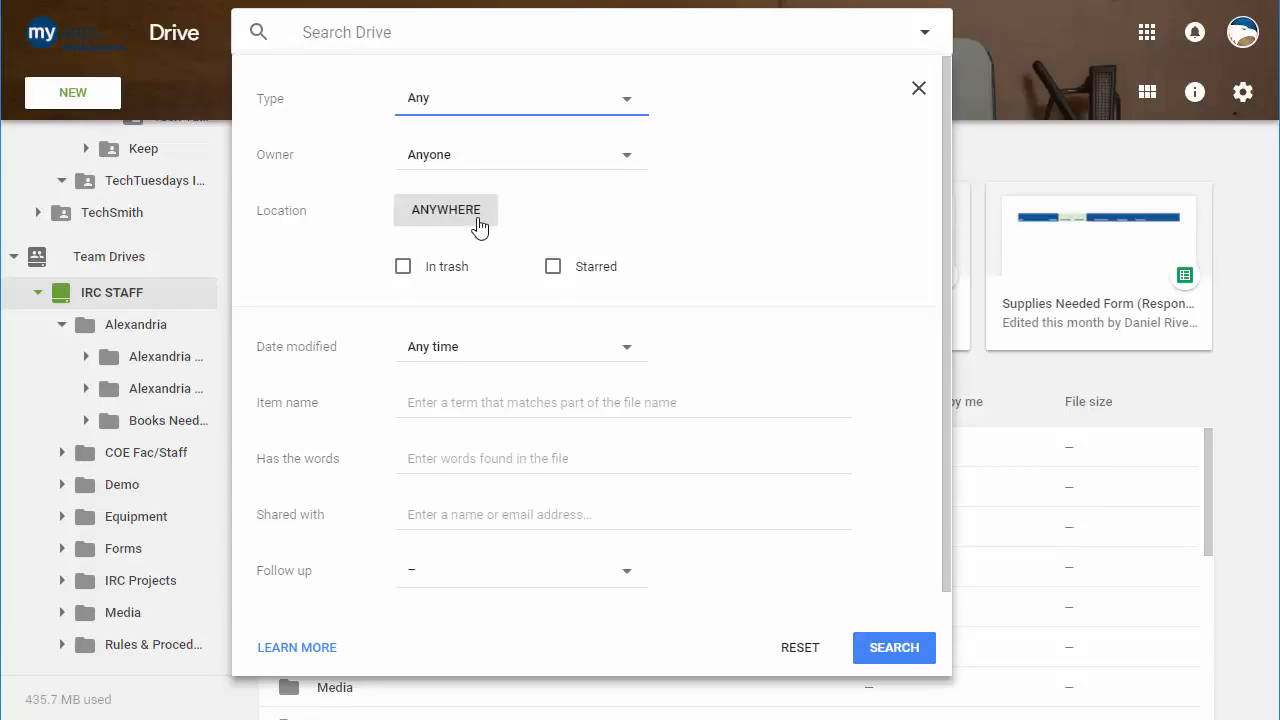
left_click(446, 210)
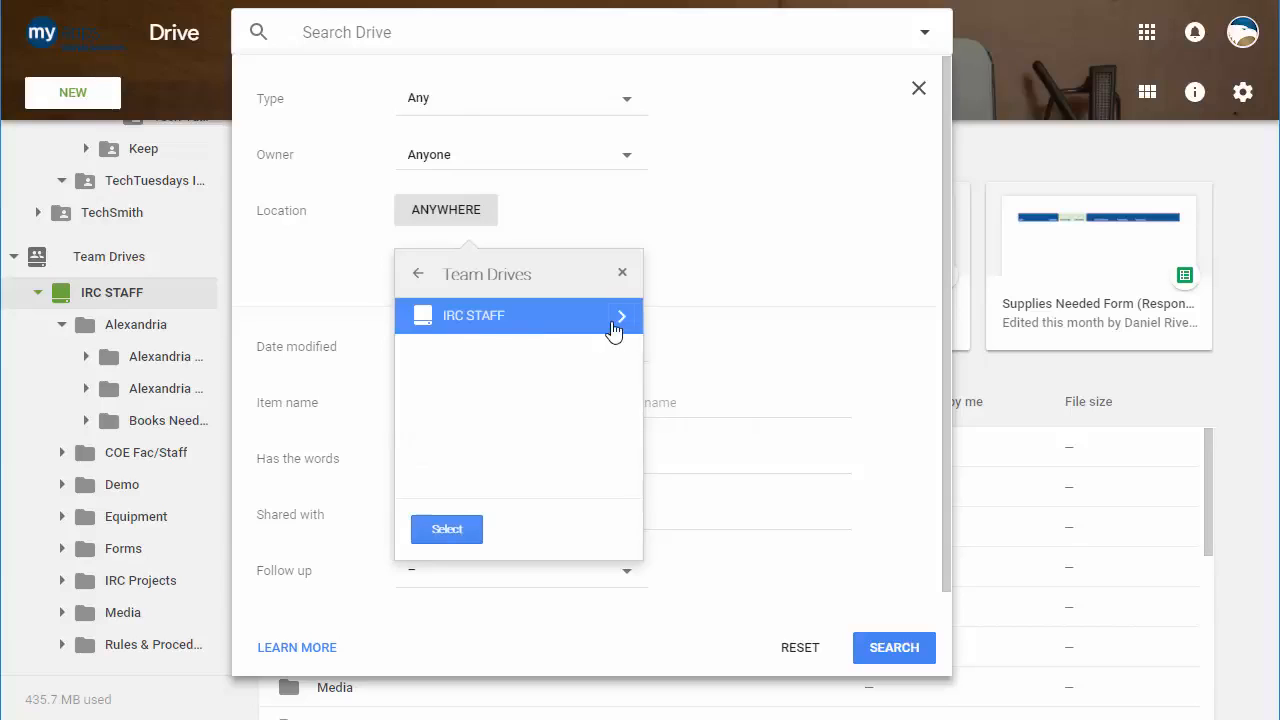
left_click(615, 329)
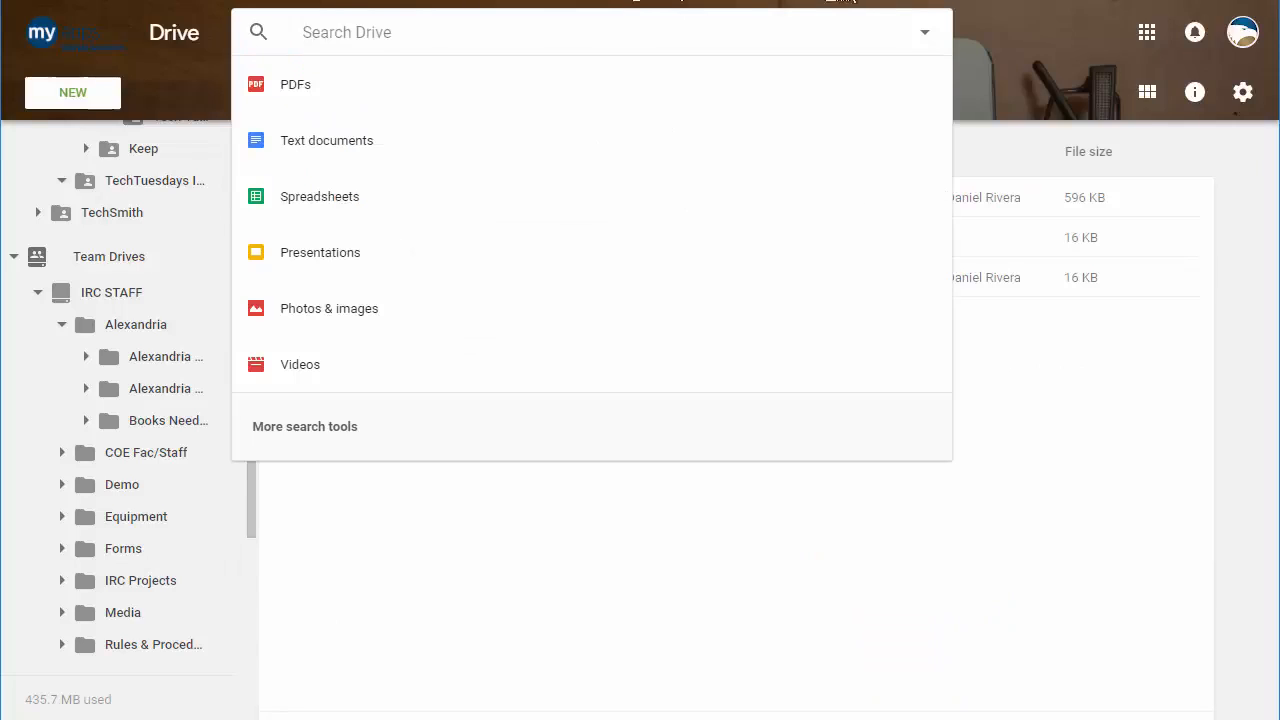
left_click(304, 426)
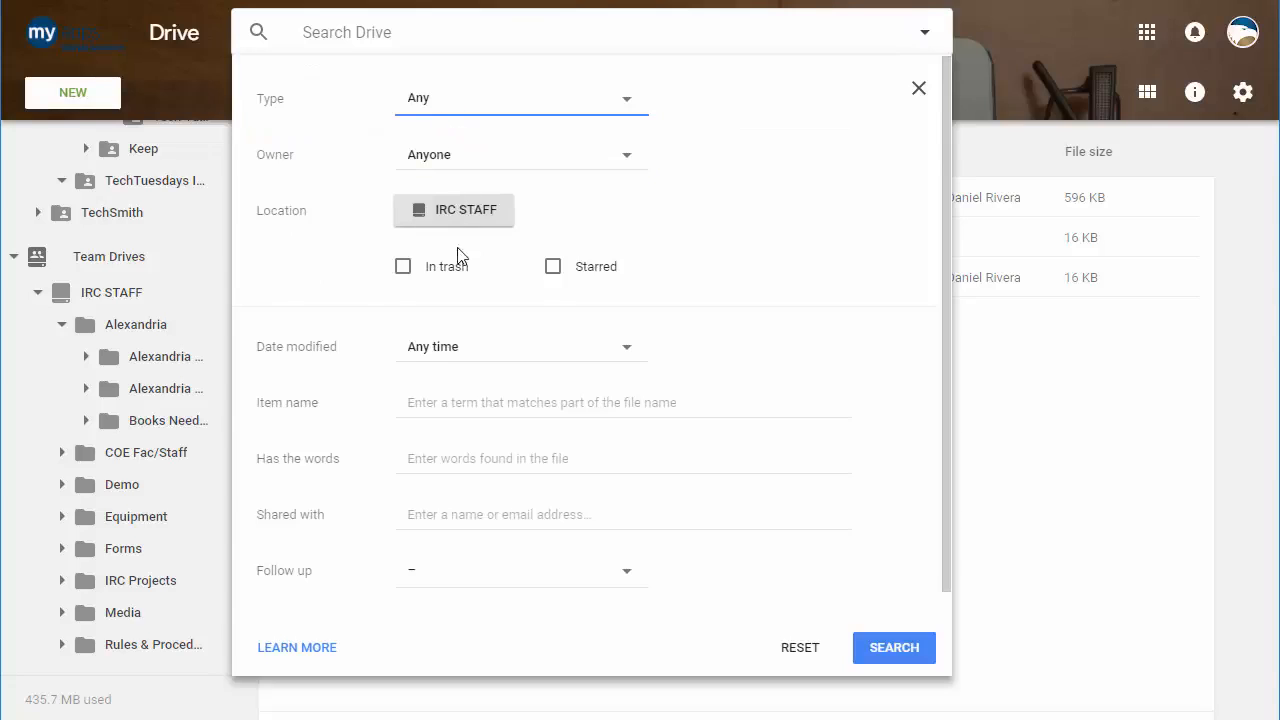
mouse_move(477, 392)
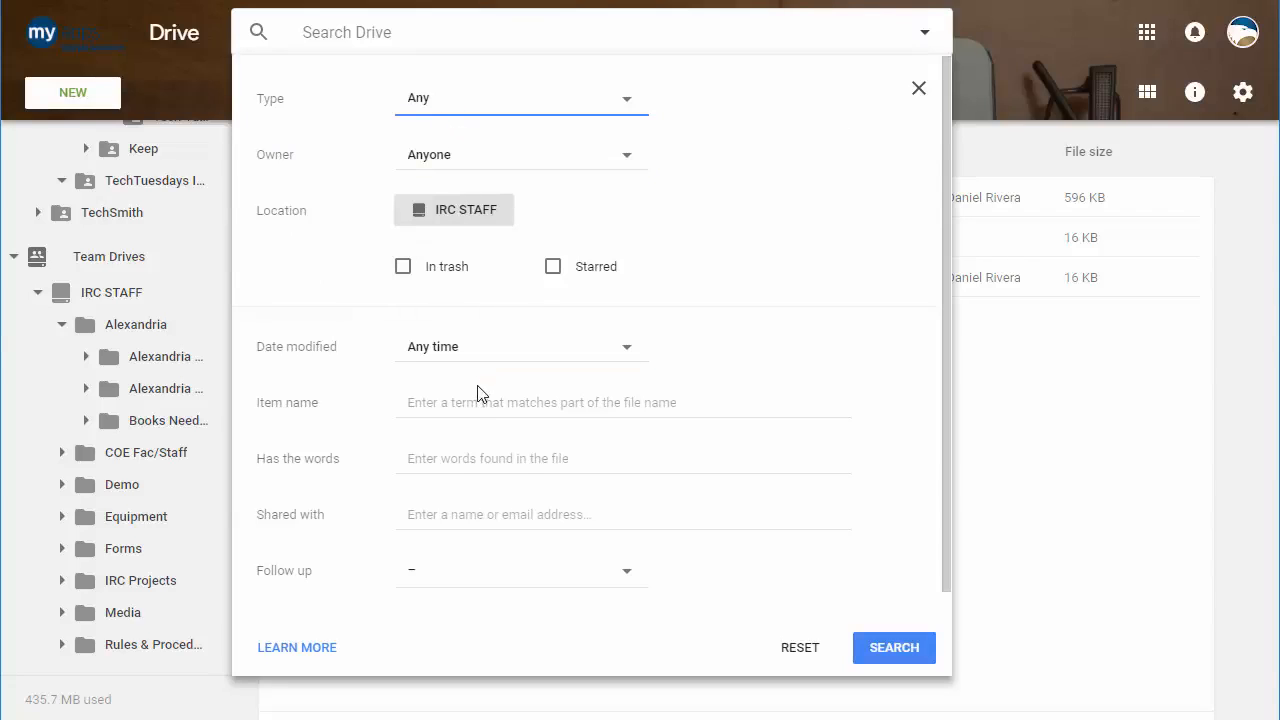
left_click(893, 647)
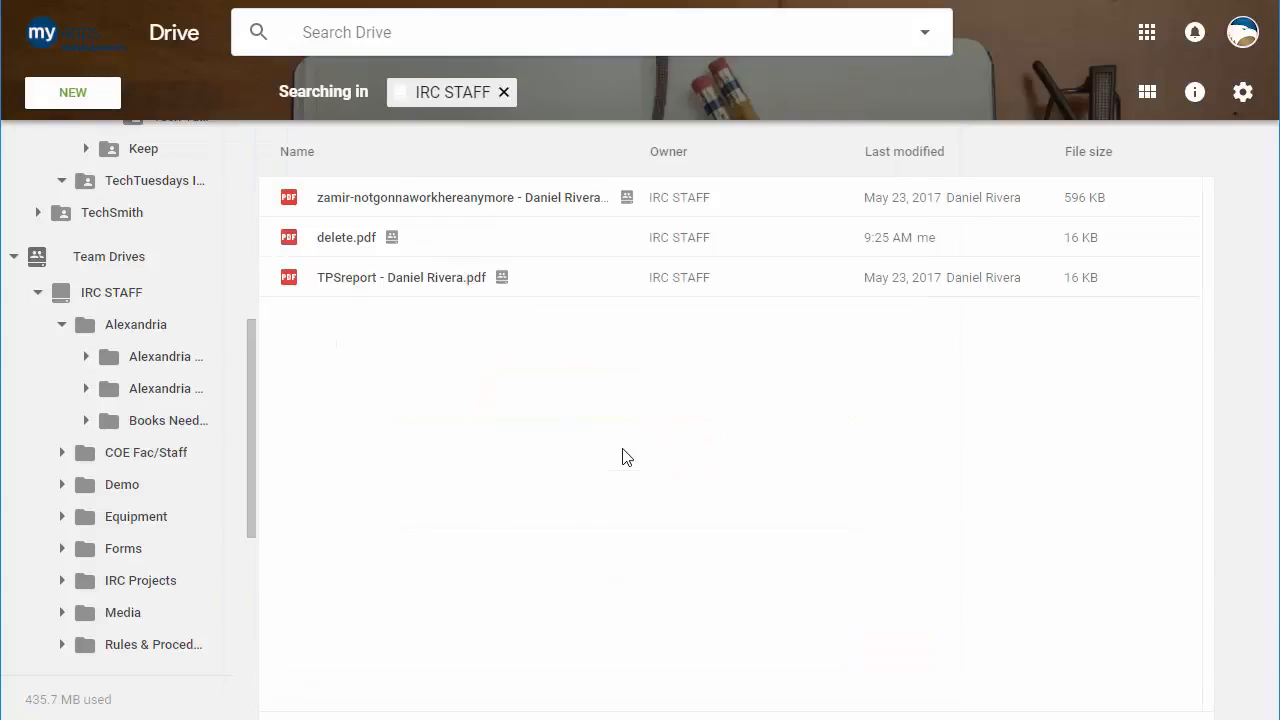
mouse_move(555, 288)
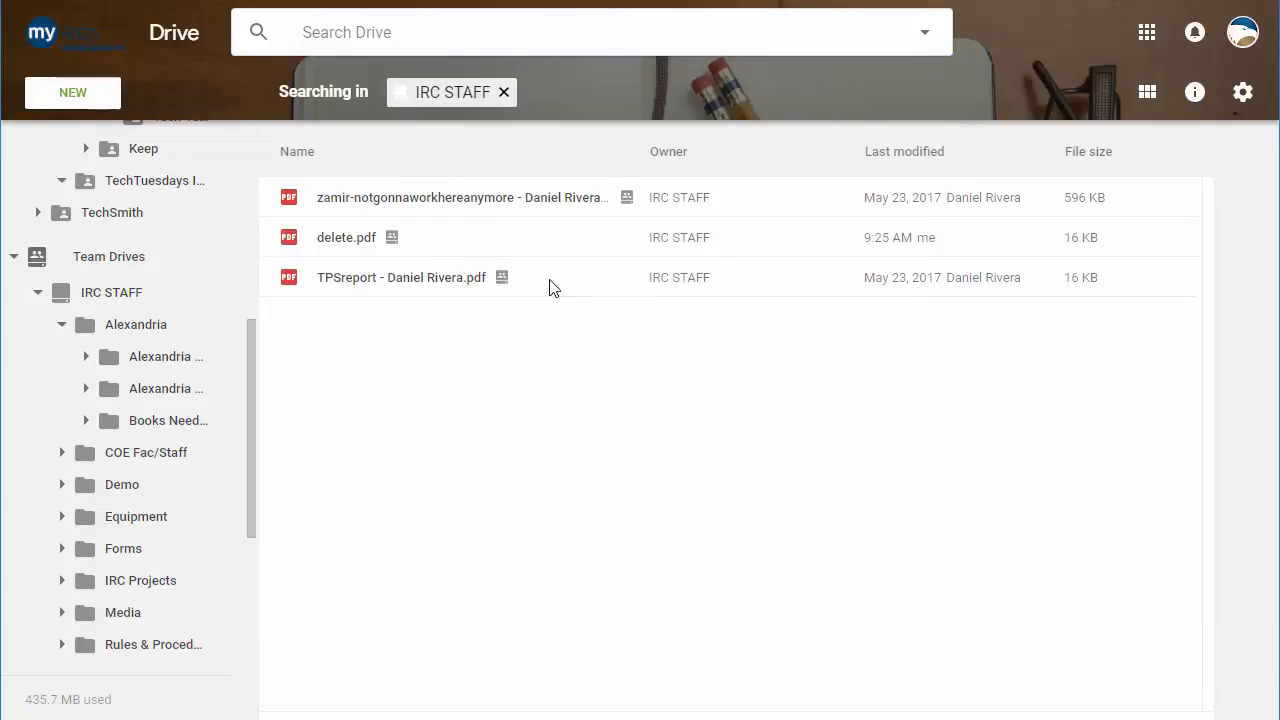
left_click(401, 277)
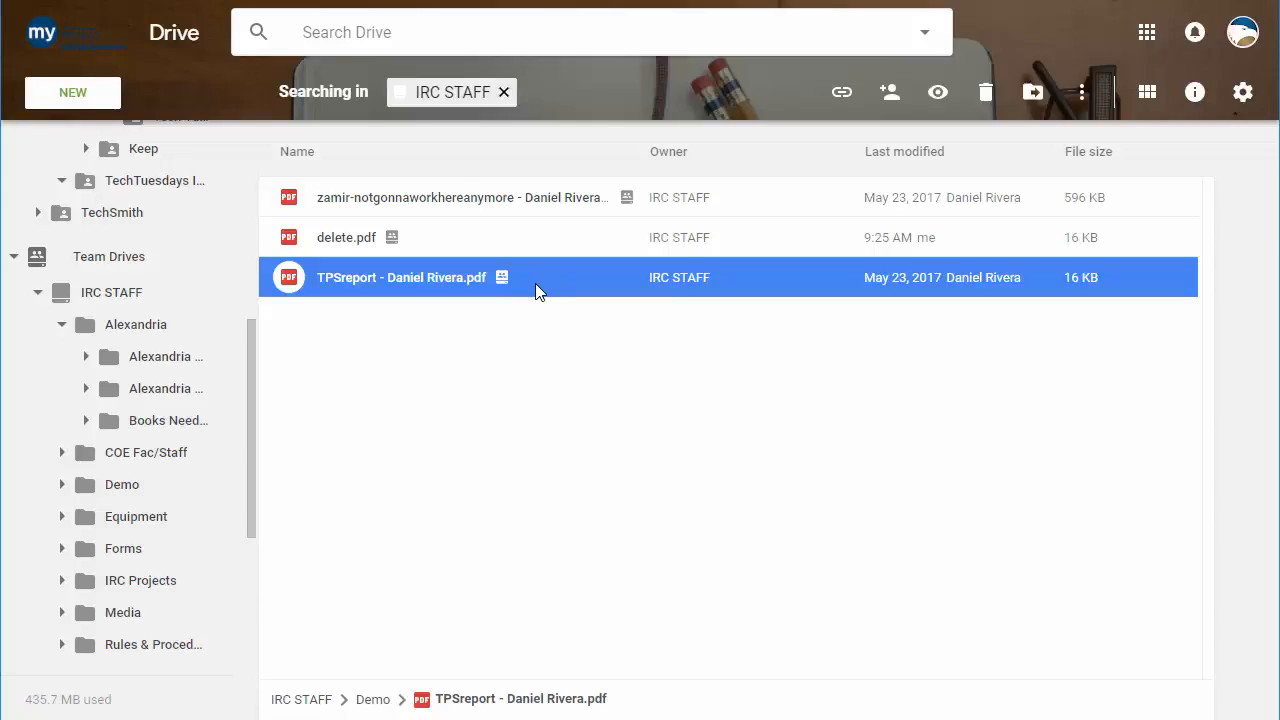
mouse_move(419, 281)
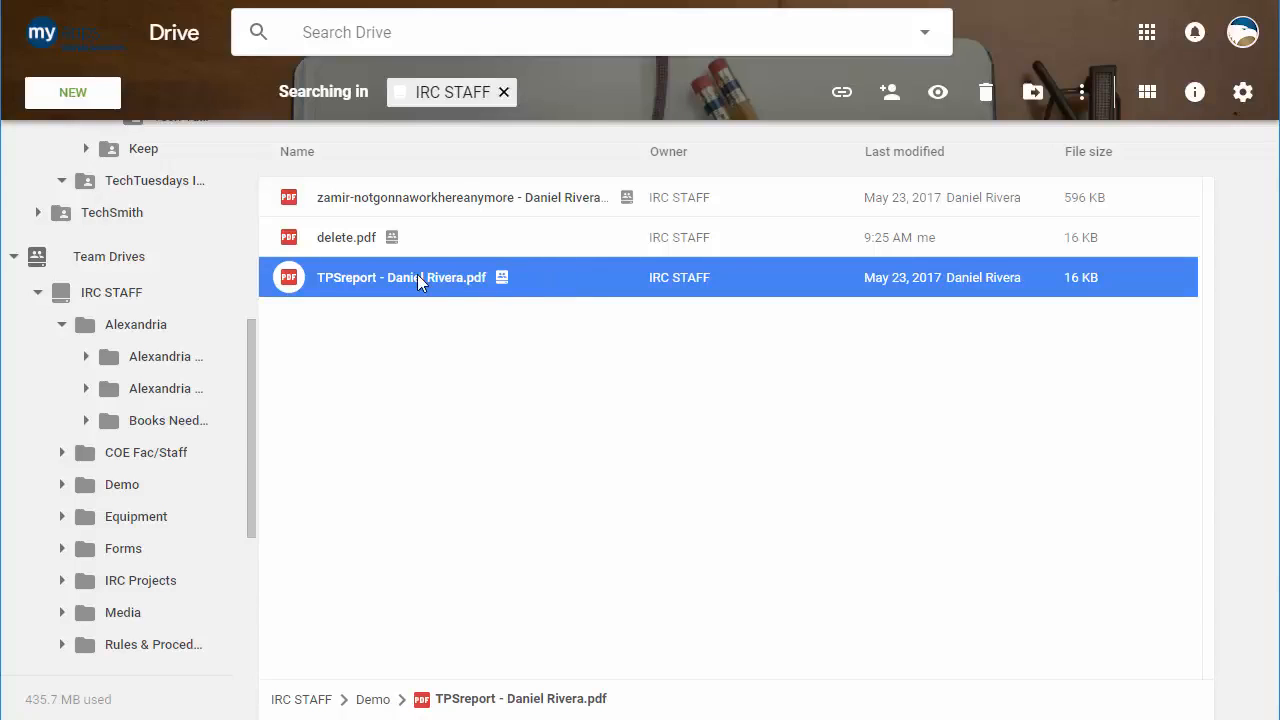
left_click(889, 92)
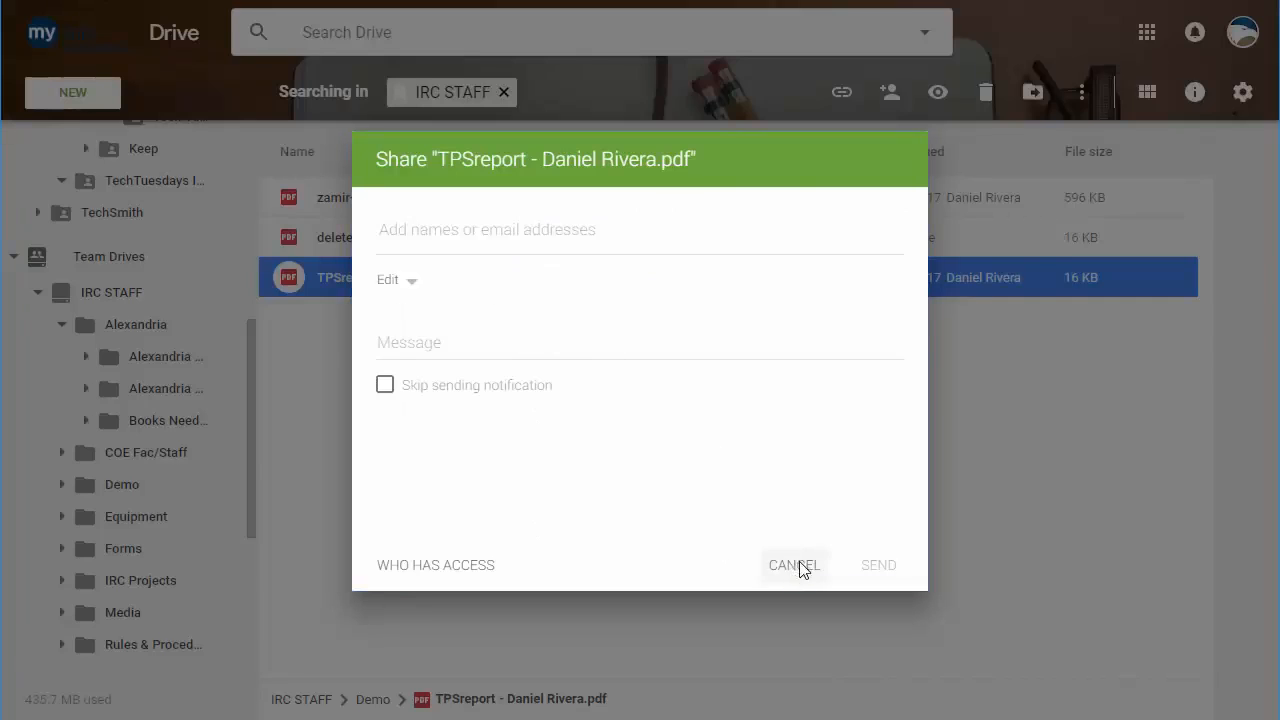
left_click(793, 565)
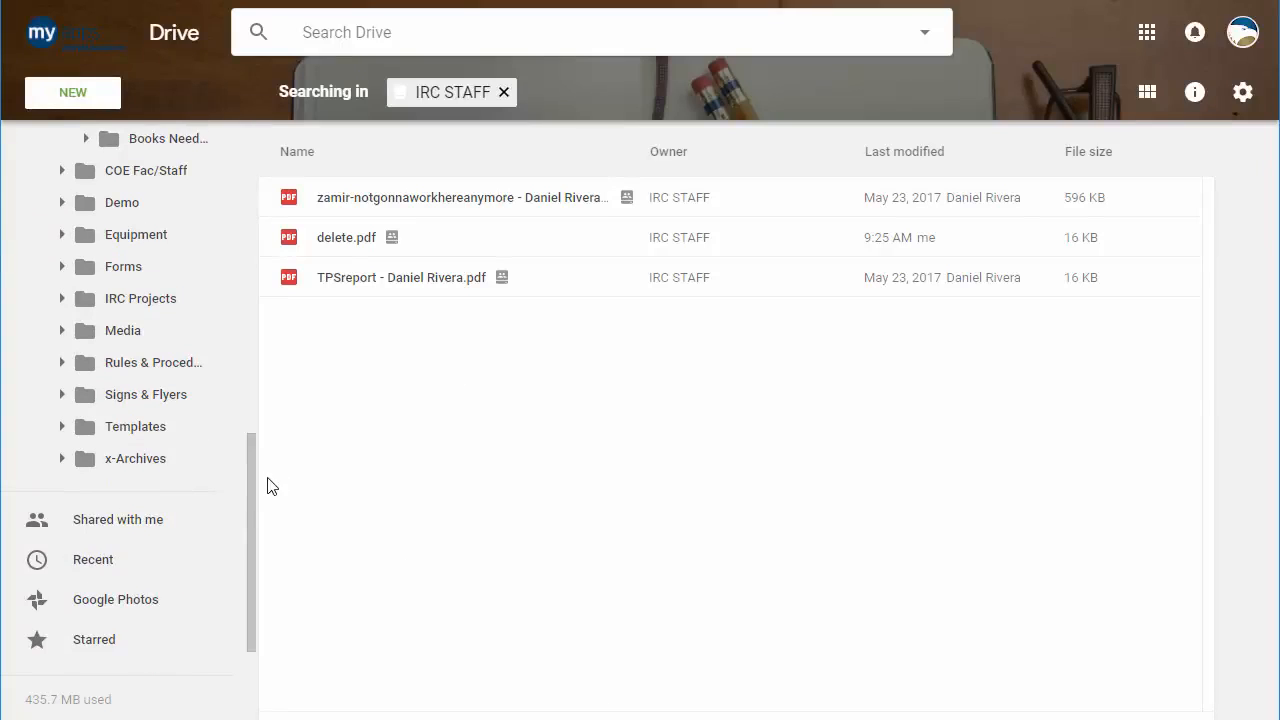
left_click(121, 498)
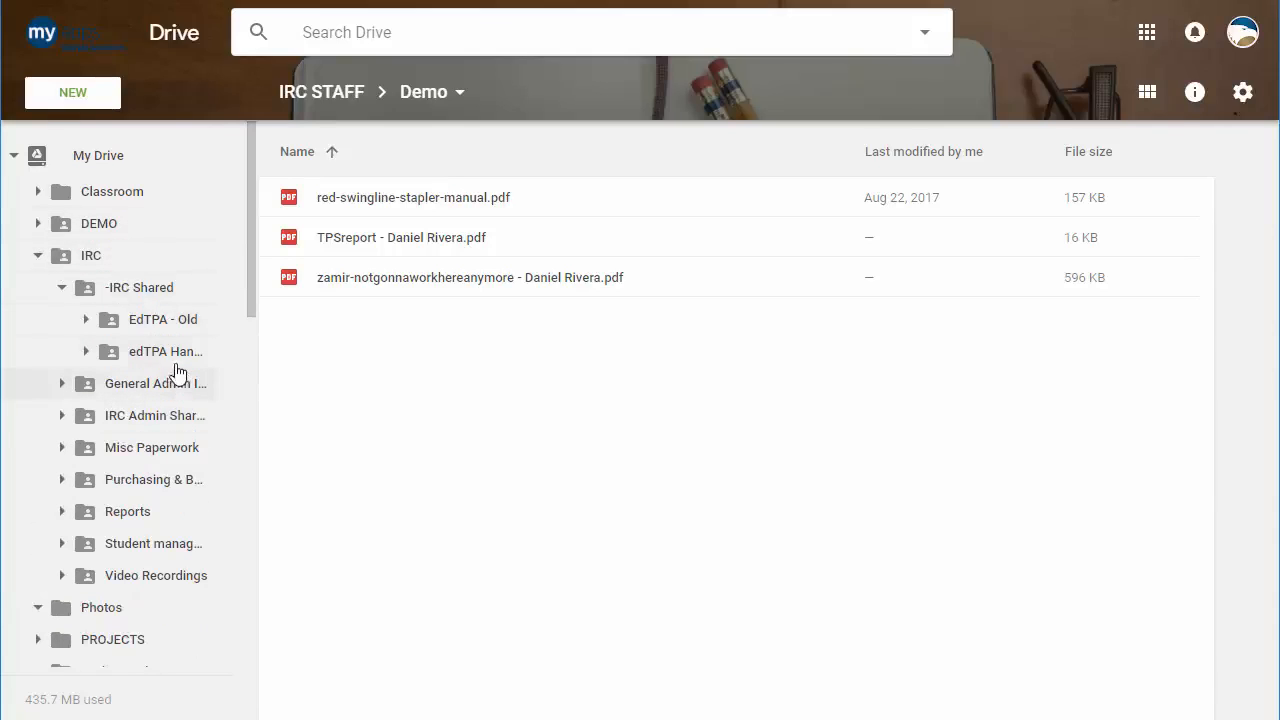
Visit the edTPA Handouts folder, then view the actions for the 596 KB PDF in Demo.
left_click(166, 351)
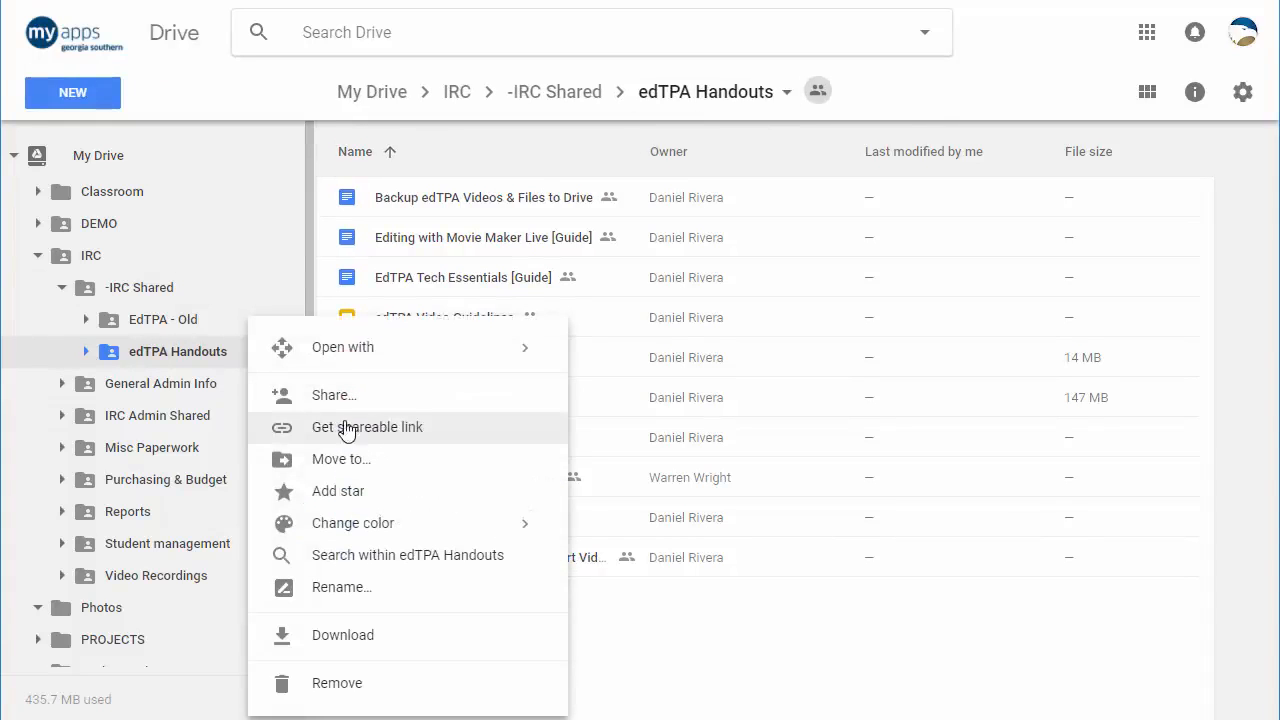
scroll("down", 3)
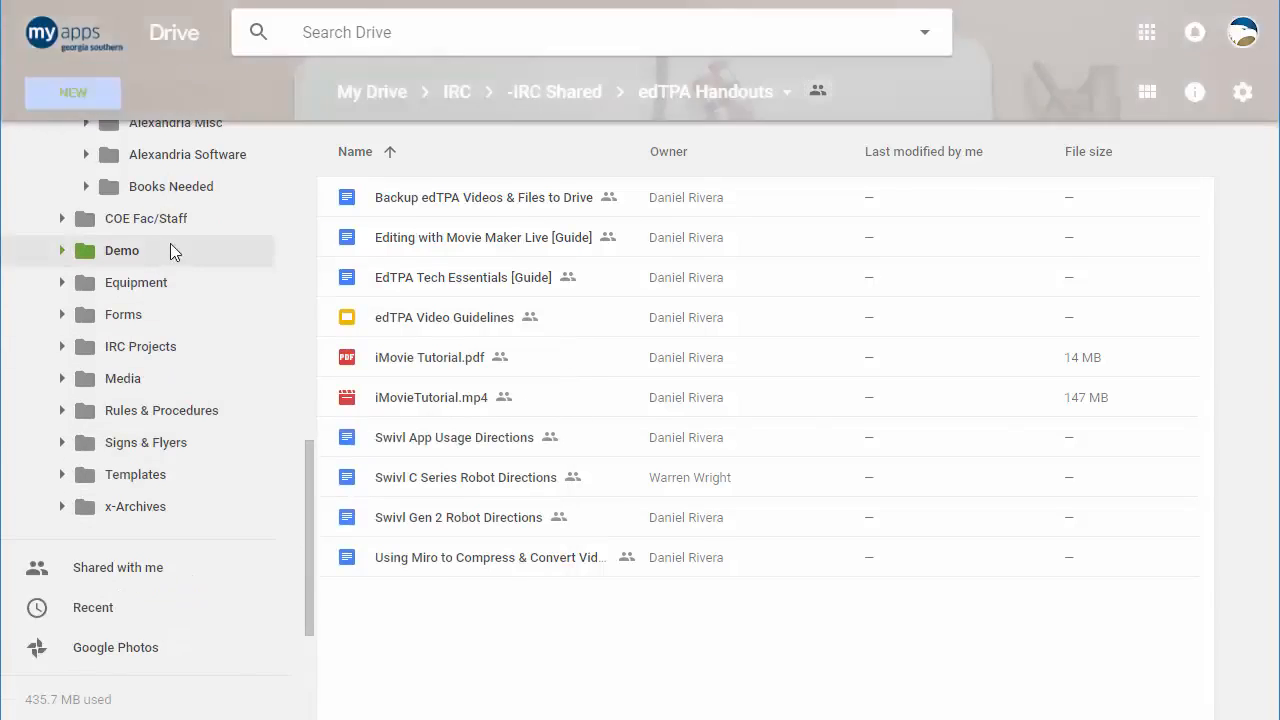
right_click(121, 250)
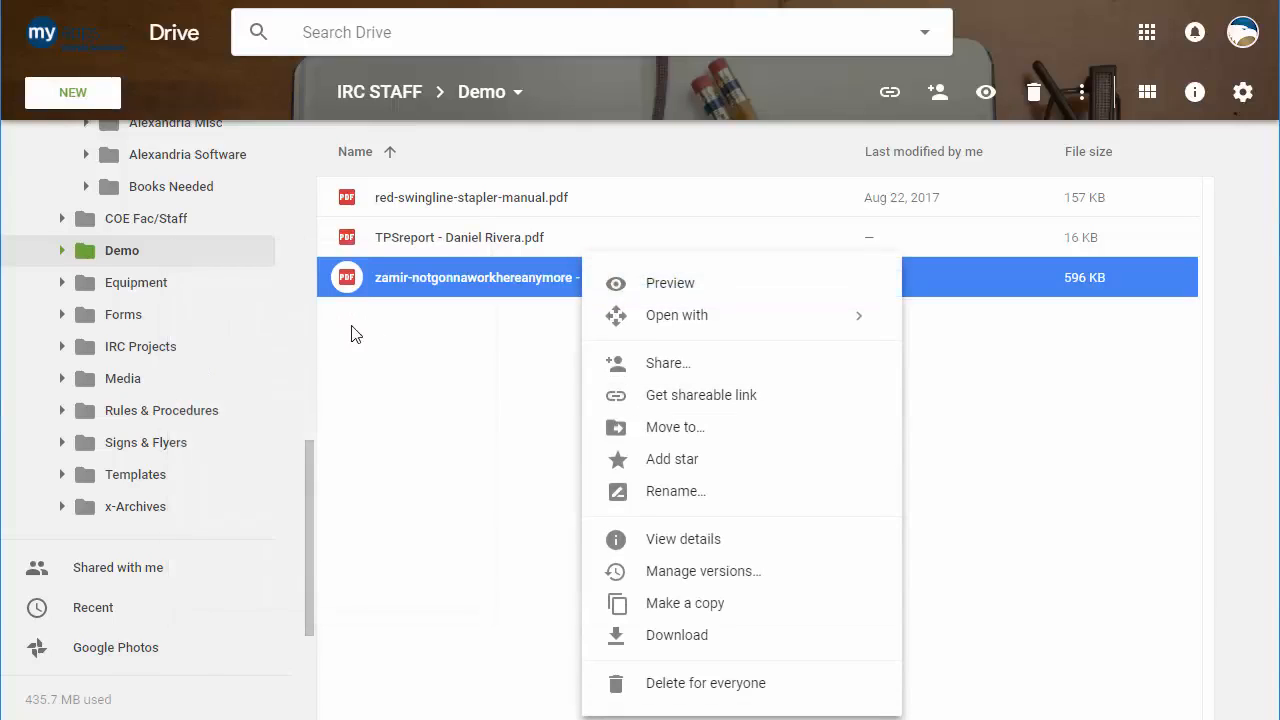
mouse_move(477, 336)
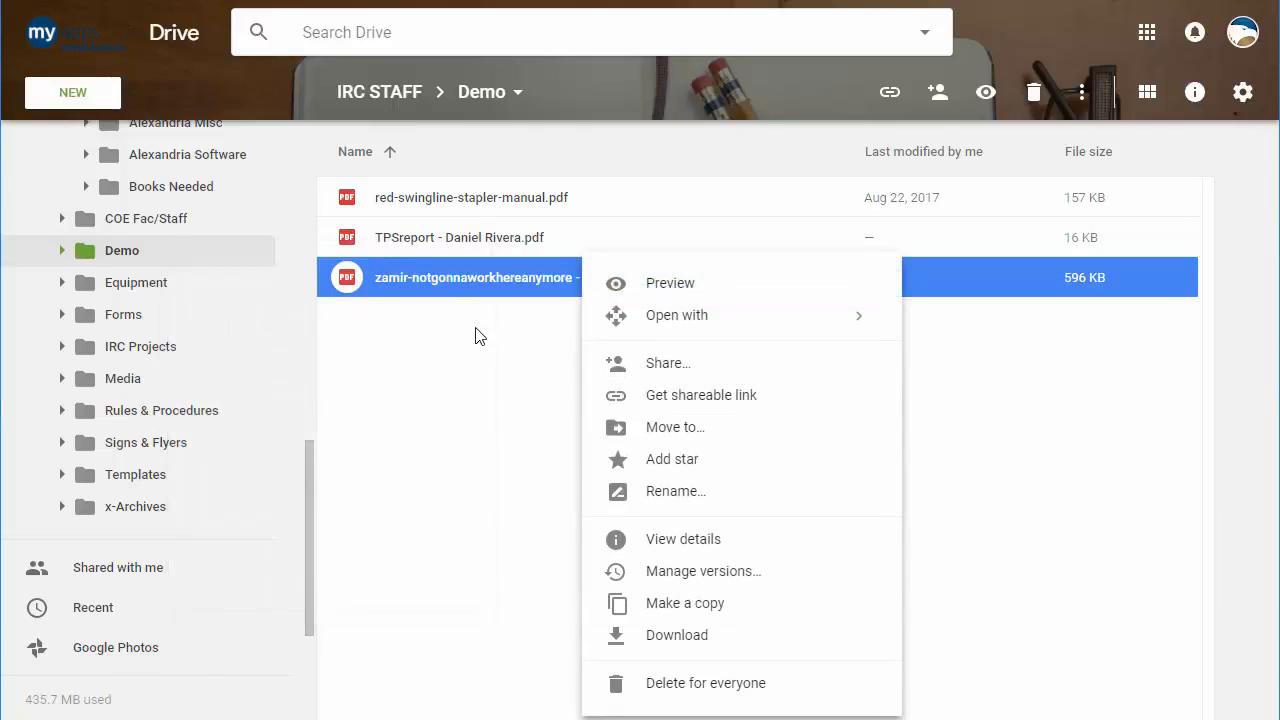
scroll("down", 3)
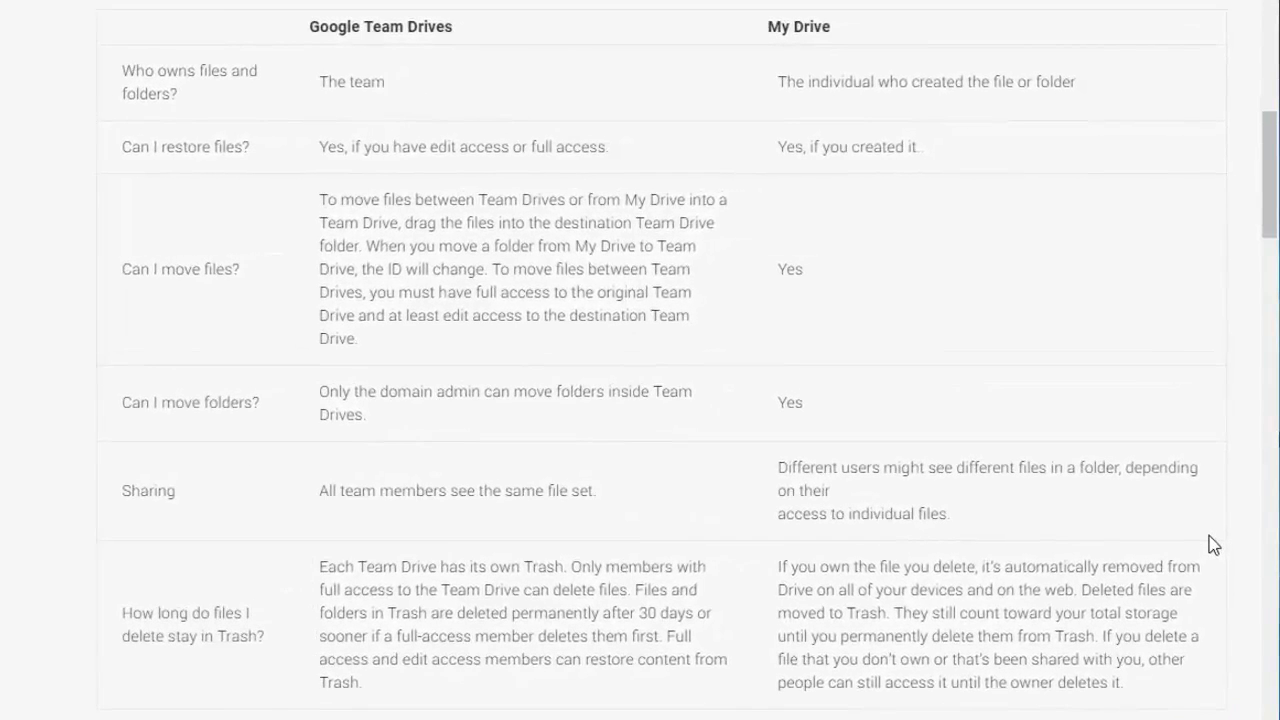
mouse_move(1068, 467)
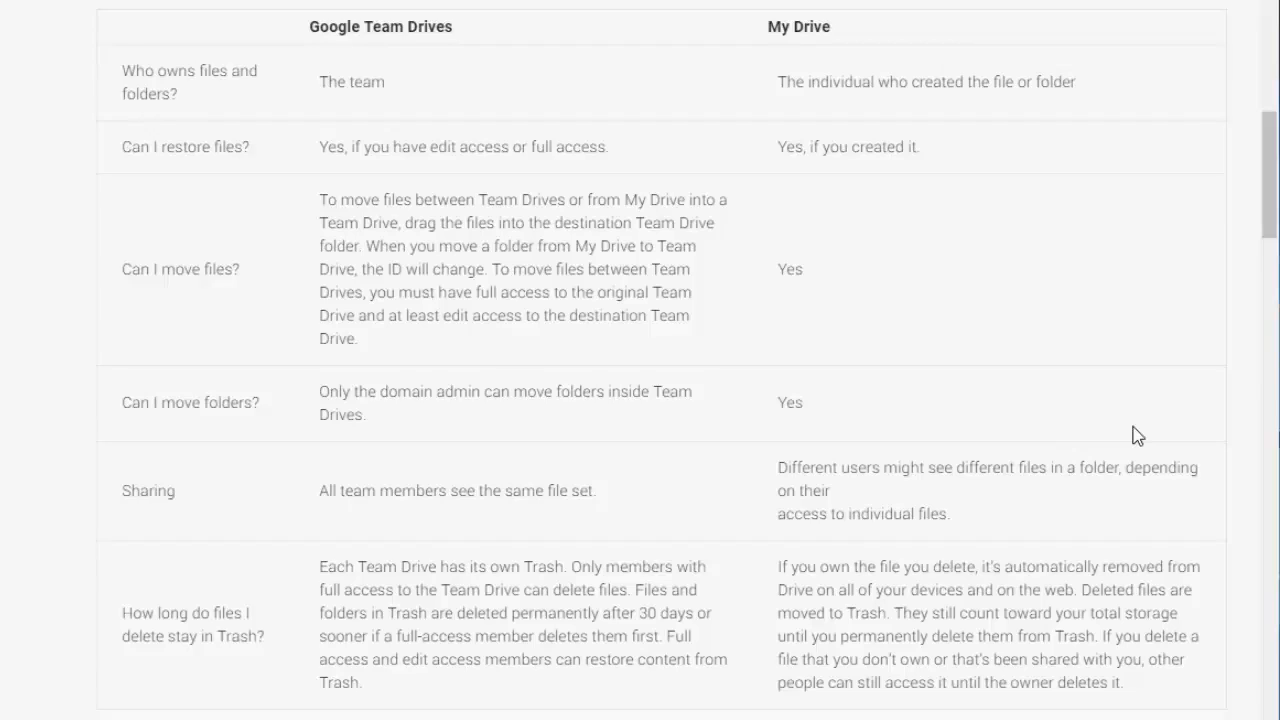
mouse_move(1022, 461)
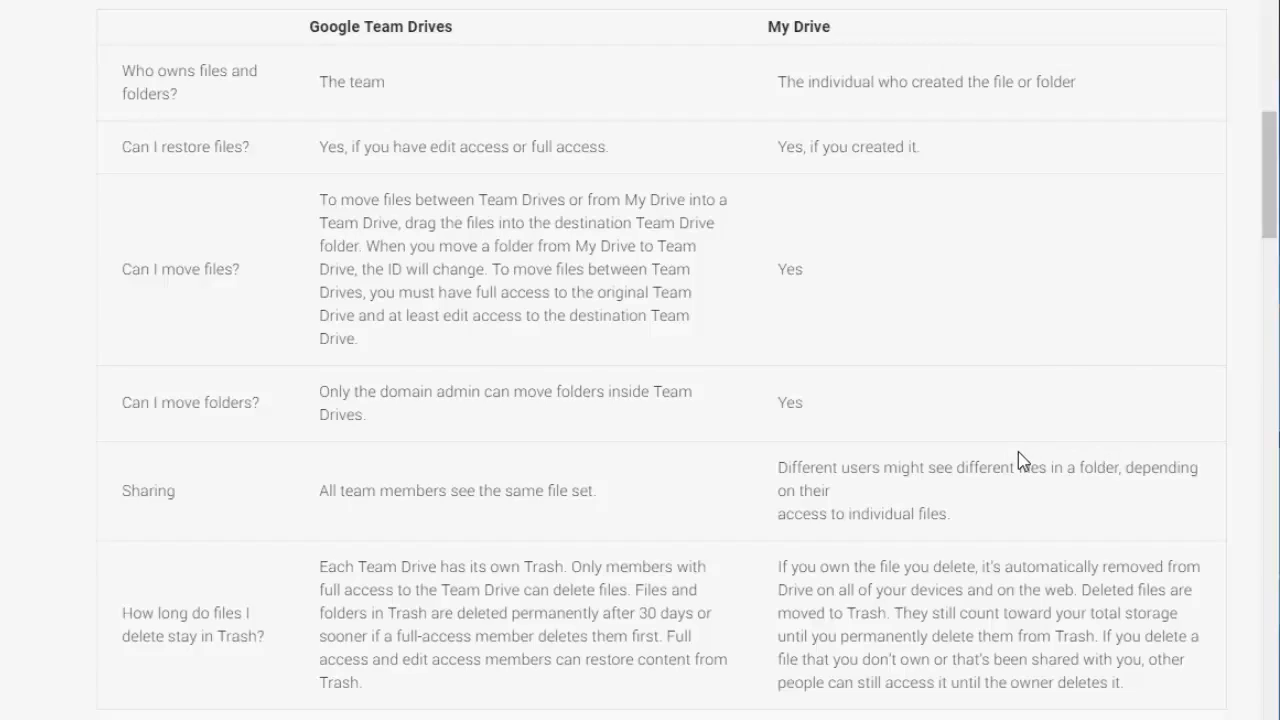
mouse_move(550, 190)
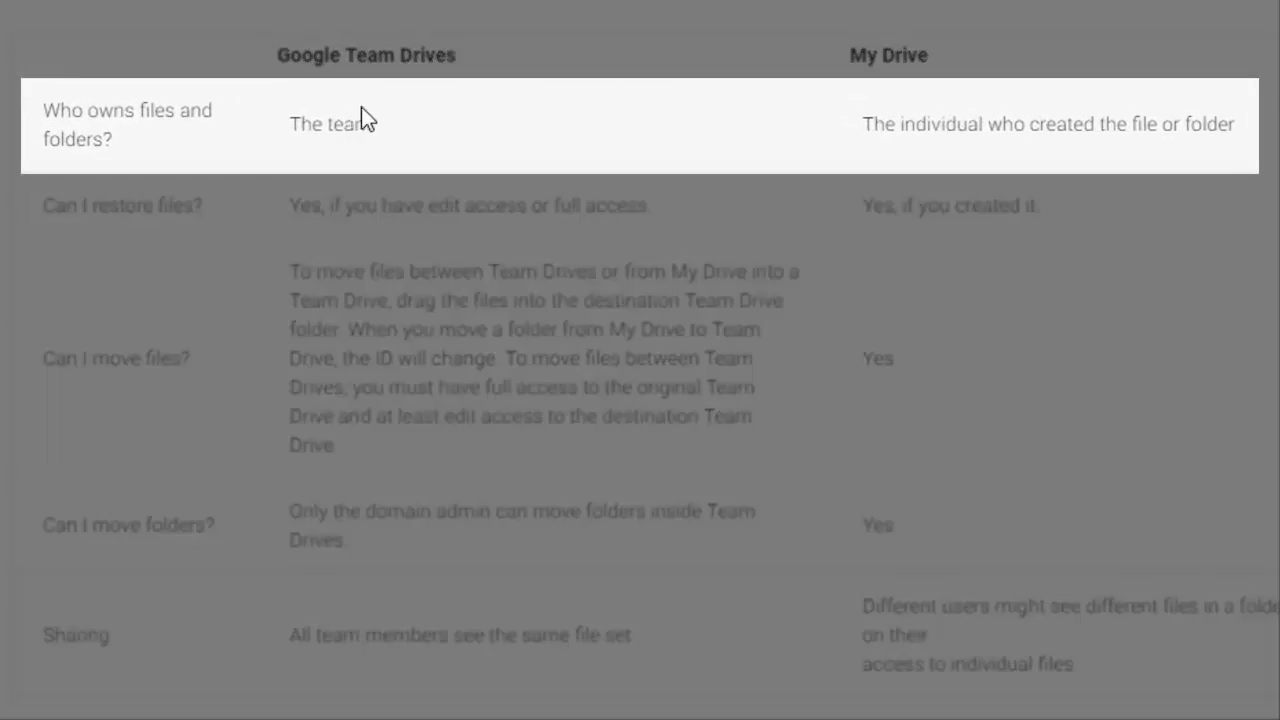
mouse_move(388, 165)
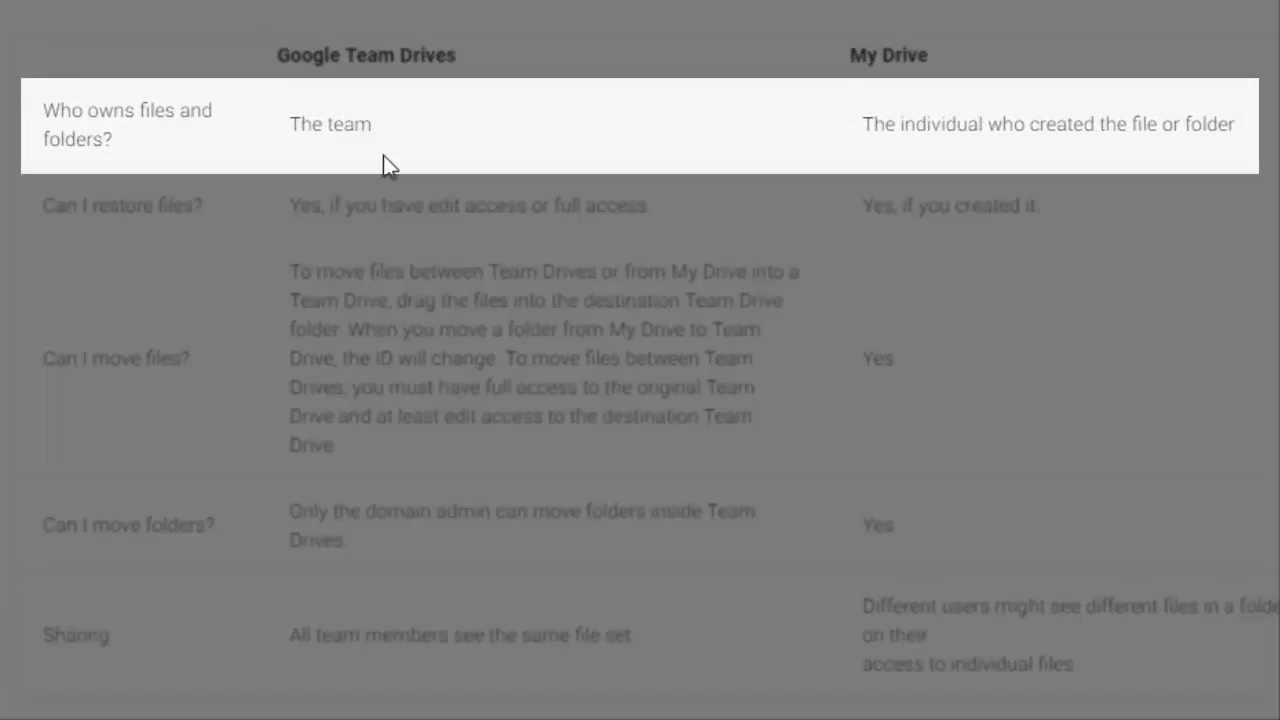
mouse_move(565, 268)
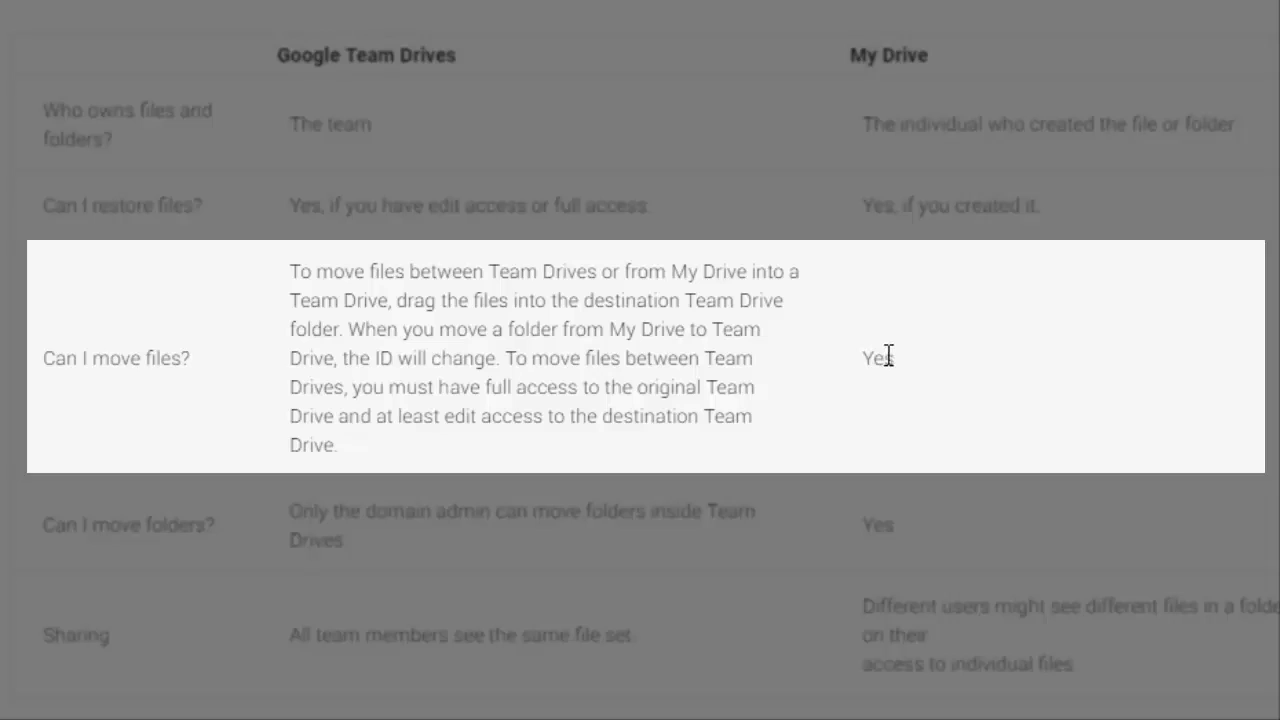
mouse_move(968, 360)
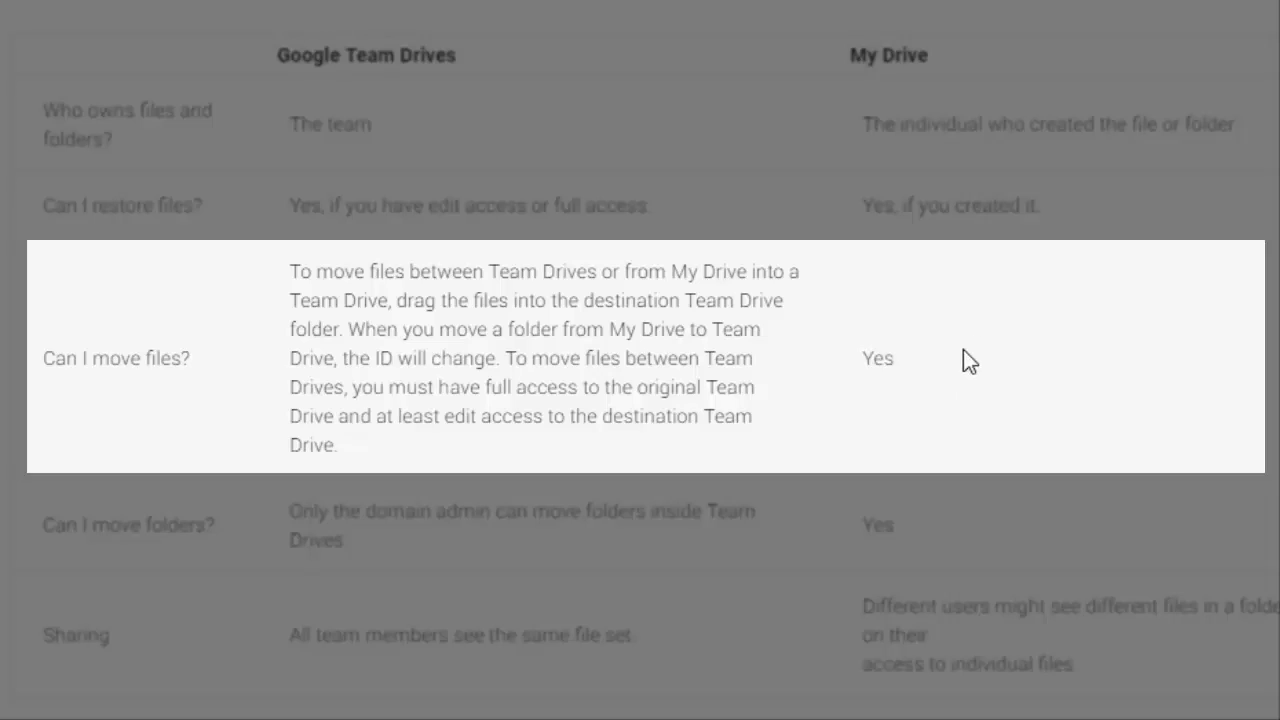
mouse_move(933, 385)
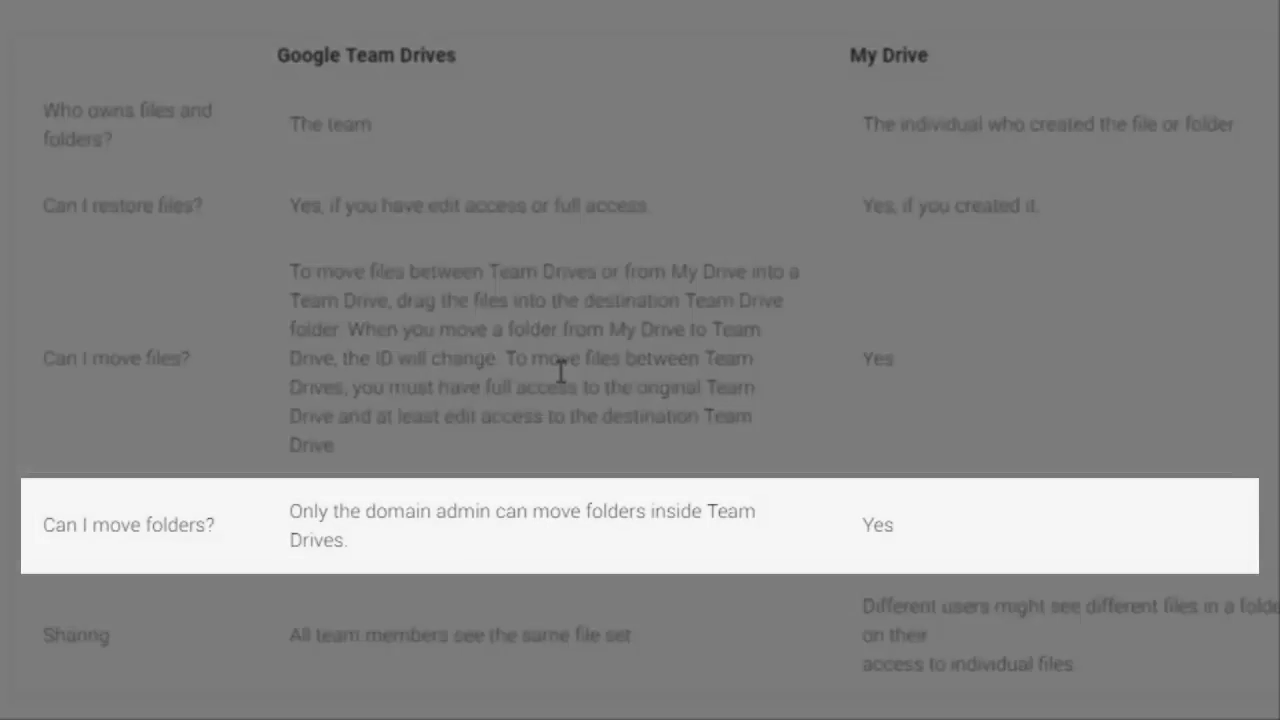
Scroll the comparison table down to the row on how long Trash keeps files.
scroll("down", 3)
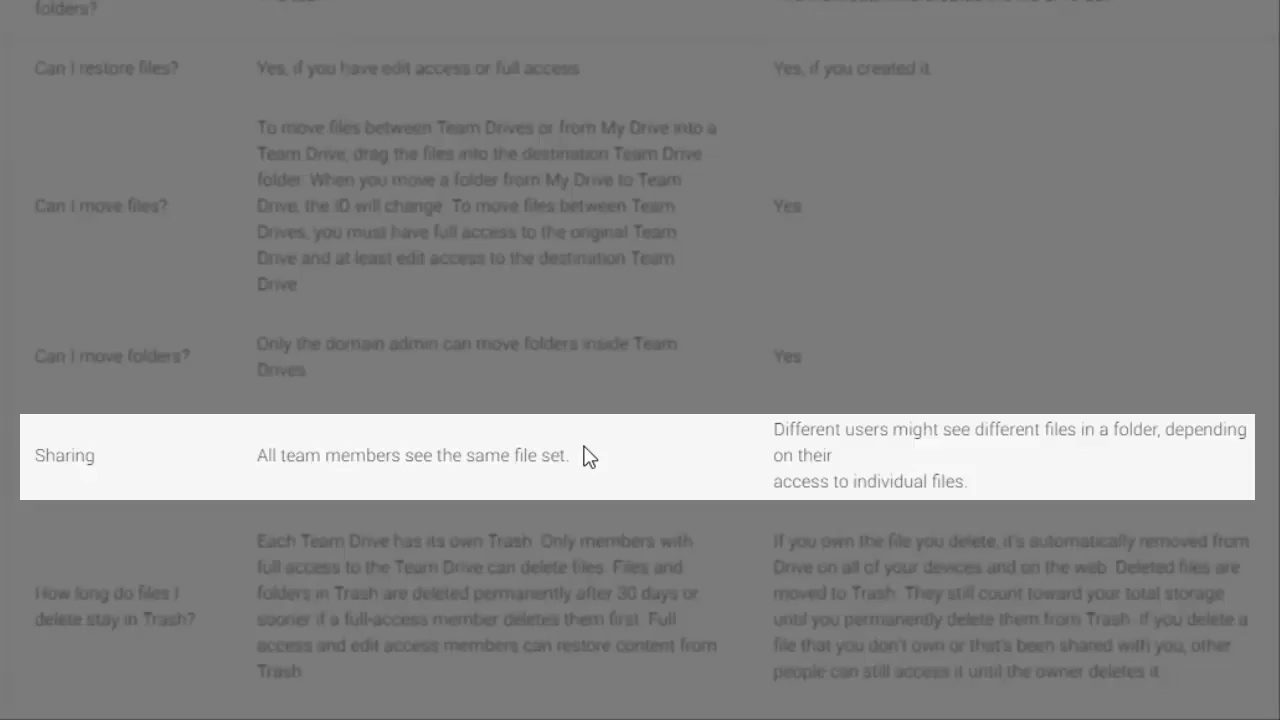
scroll("down", 3)
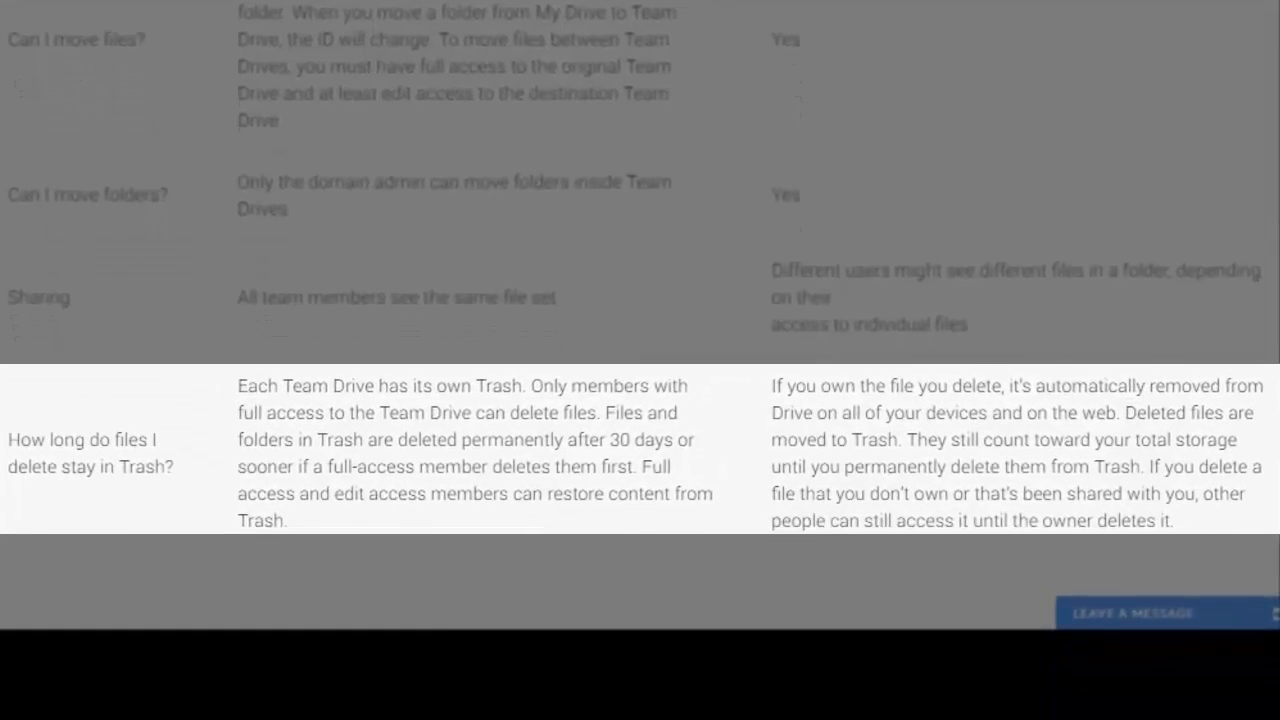